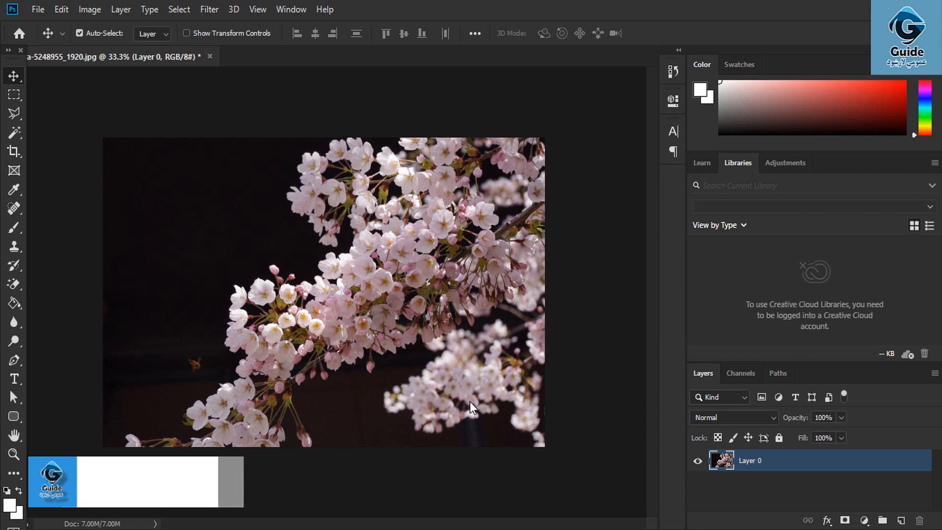
Step: Convert the cherry-blossom photo on Layer 0 into a smart object via the Layer menu
left_click(120, 9)
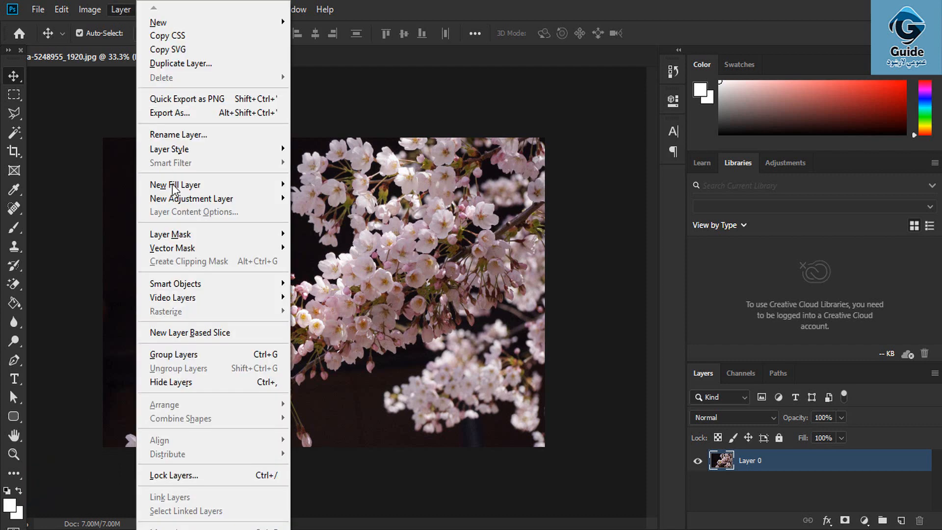
mouse_move(175, 283)
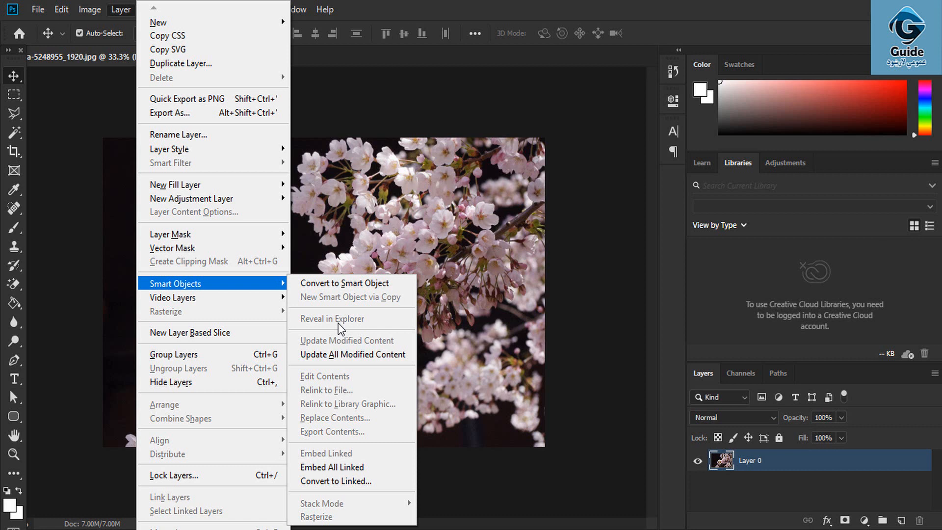
mouse_move(340, 345)
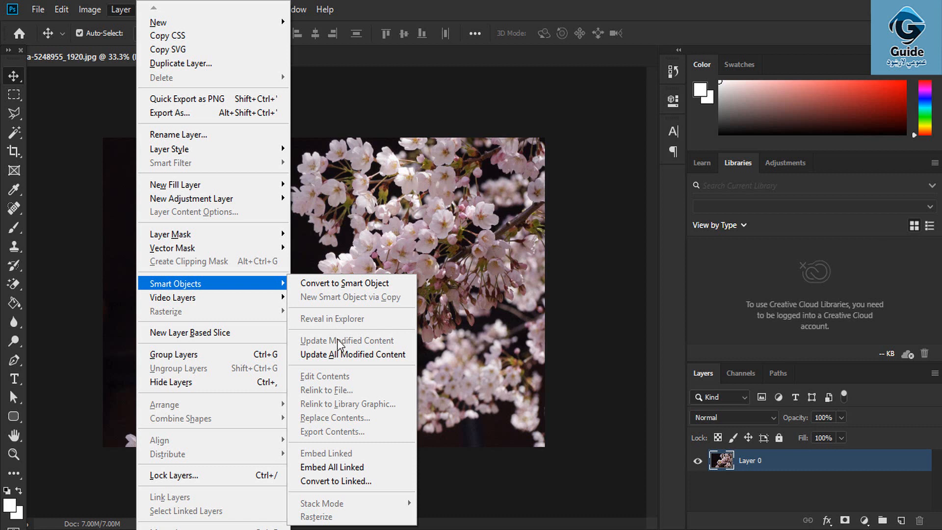
mouse_move(352, 354)
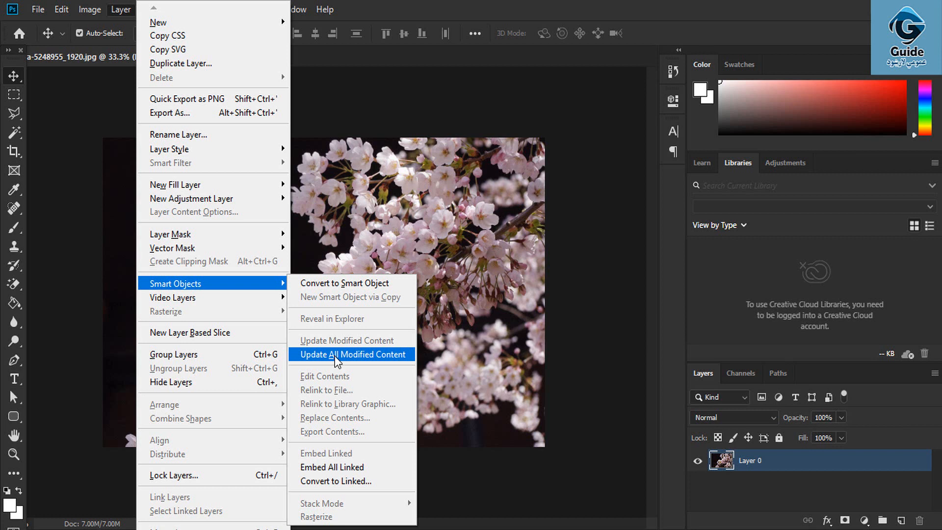
left_click(351, 354)
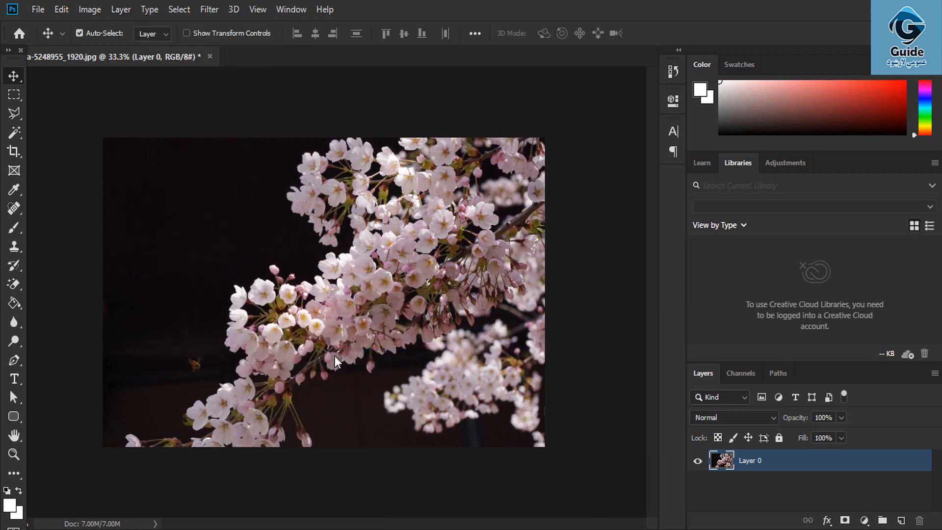
left_click(120, 9)
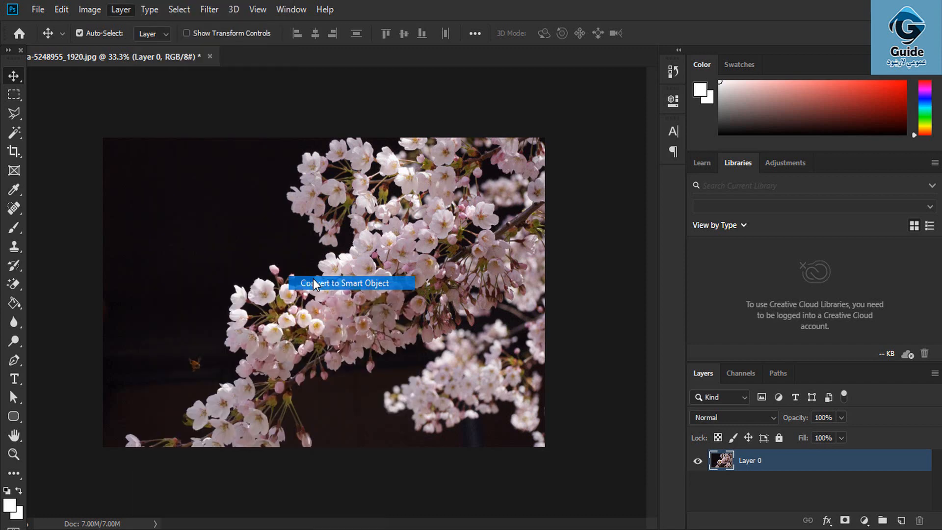
left_click(120, 9)
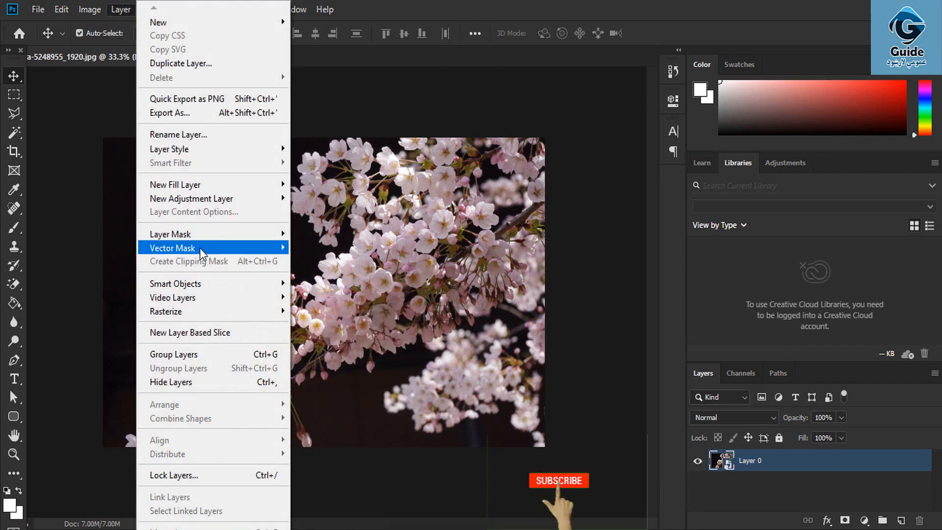
mouse_move(174, 283)
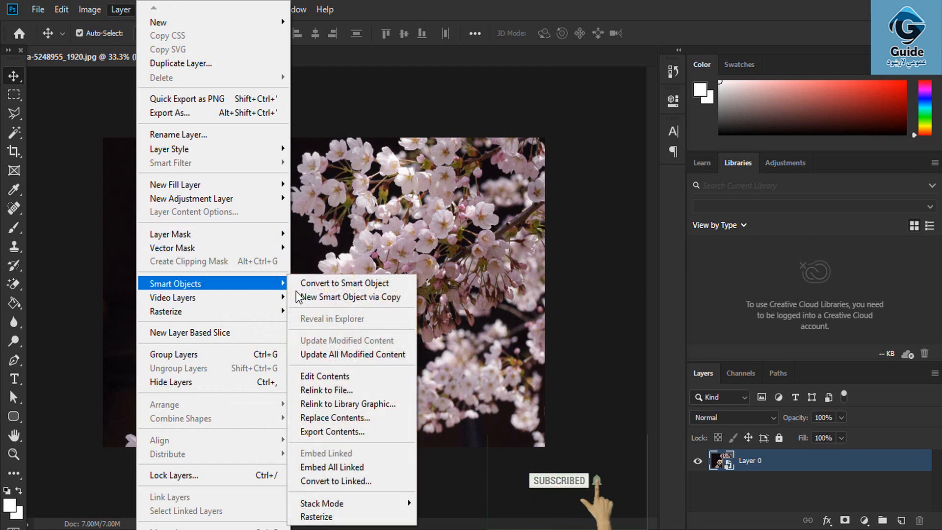
mouse_move(366, 360)
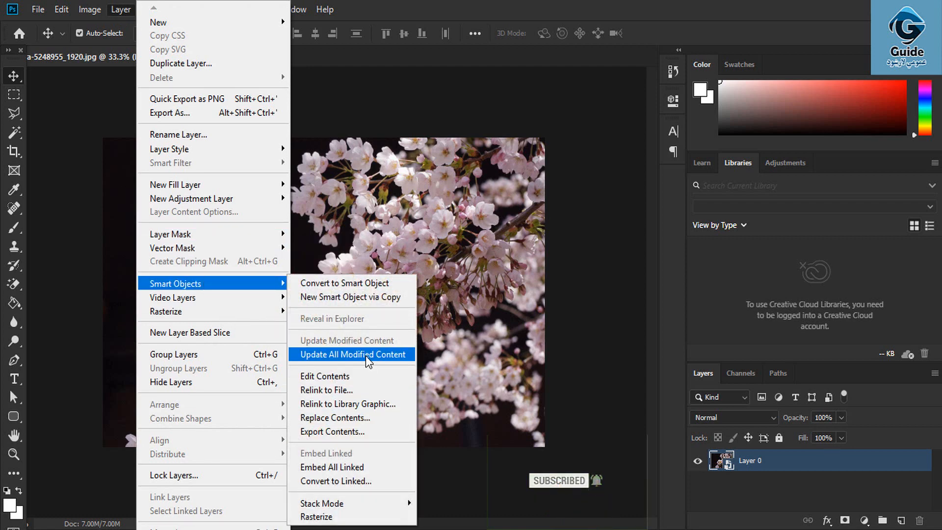
left_click(351, 353)
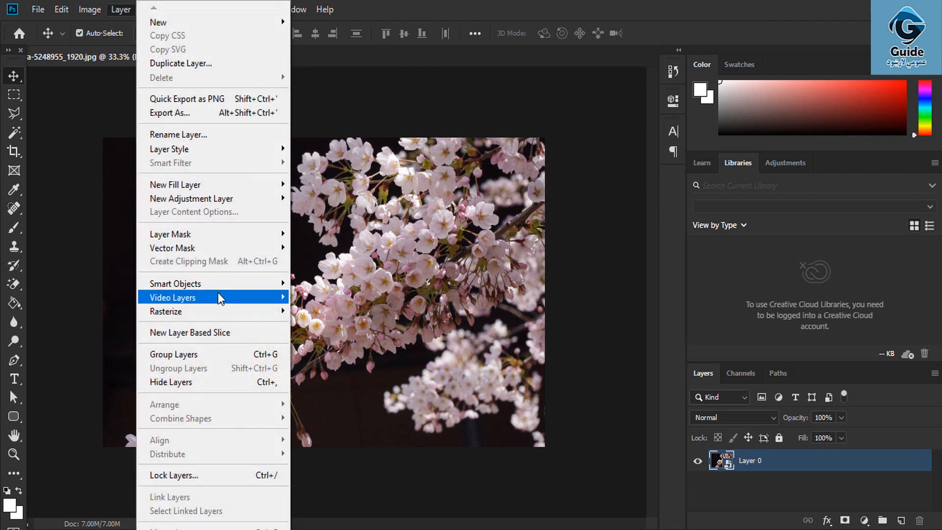
mouse_move(216, 297)
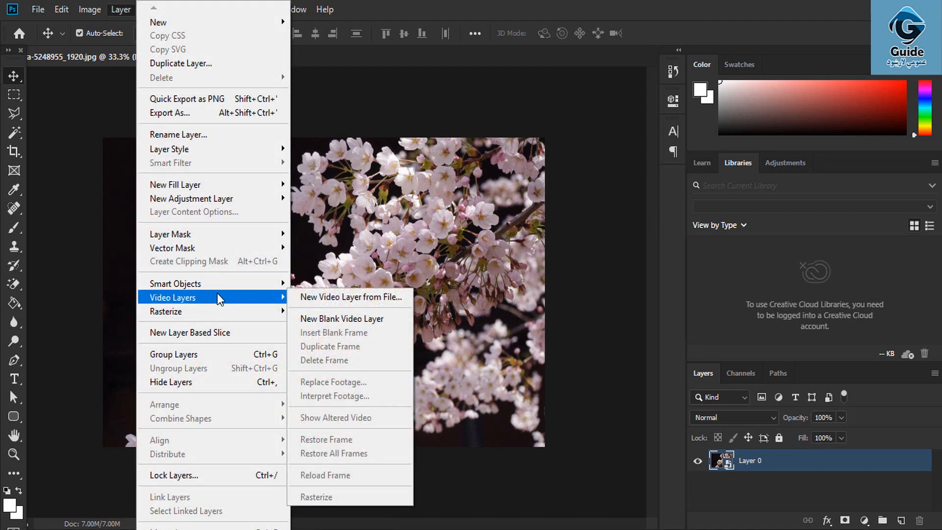
mouse_move(176, 283)
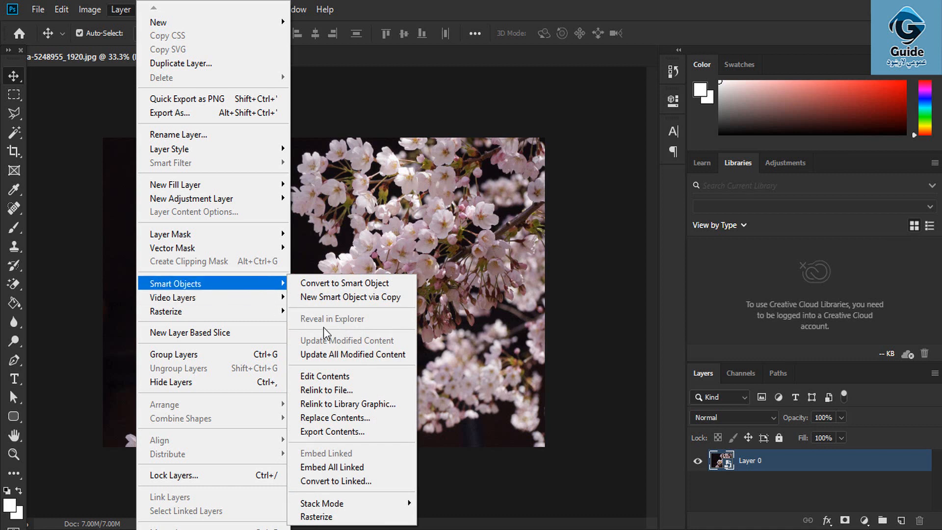
mouse_move(360, 354)
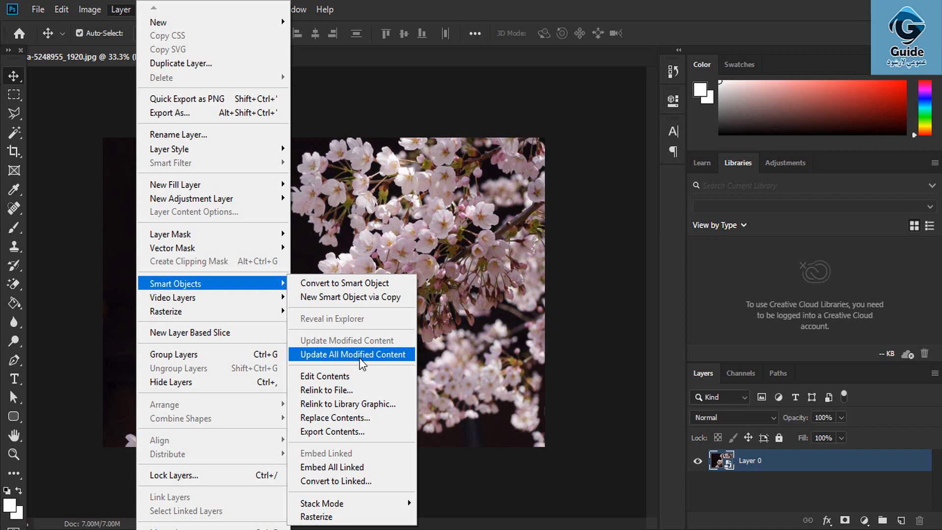
mouse_move(324, 380)
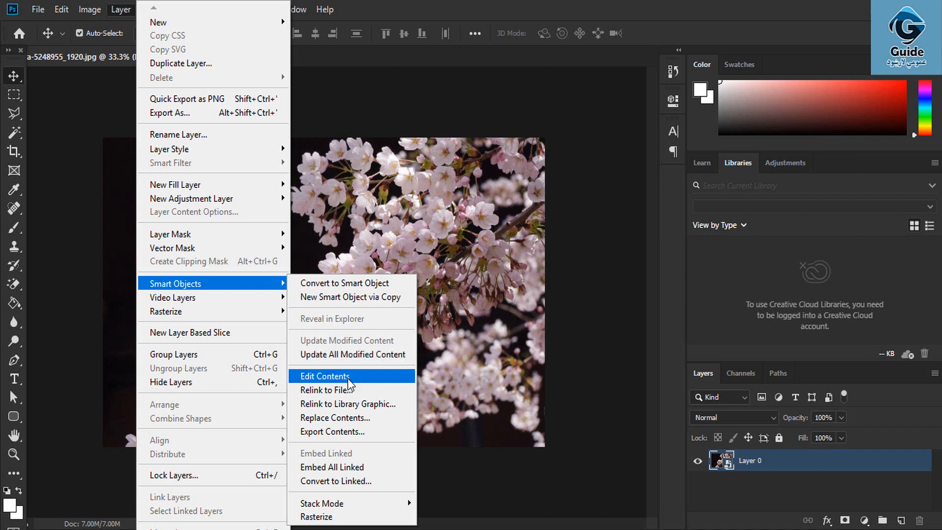
mouse_move(636, 390)
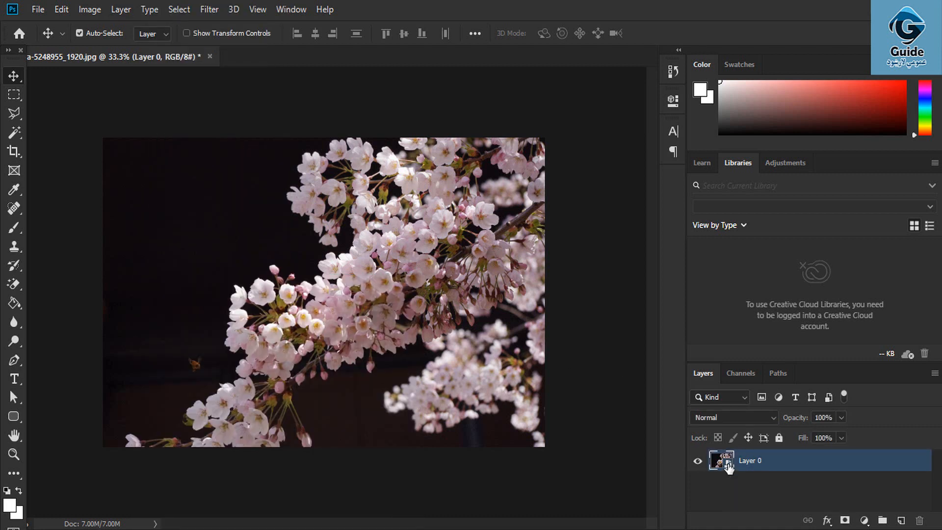
Step: View the smart object's contents as Layer 0.psb, close it, and list the Smart Objects commands
double_click(721, 460)
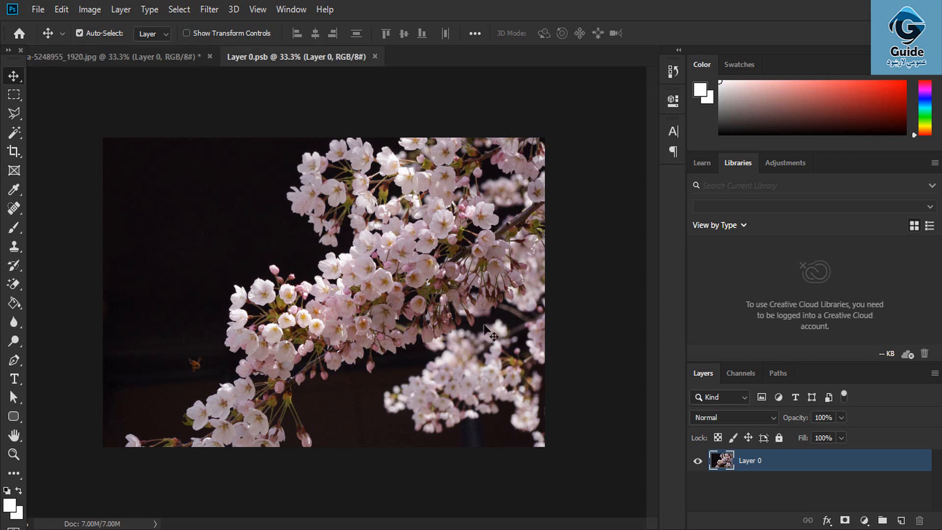
mouse_move(377, 59)
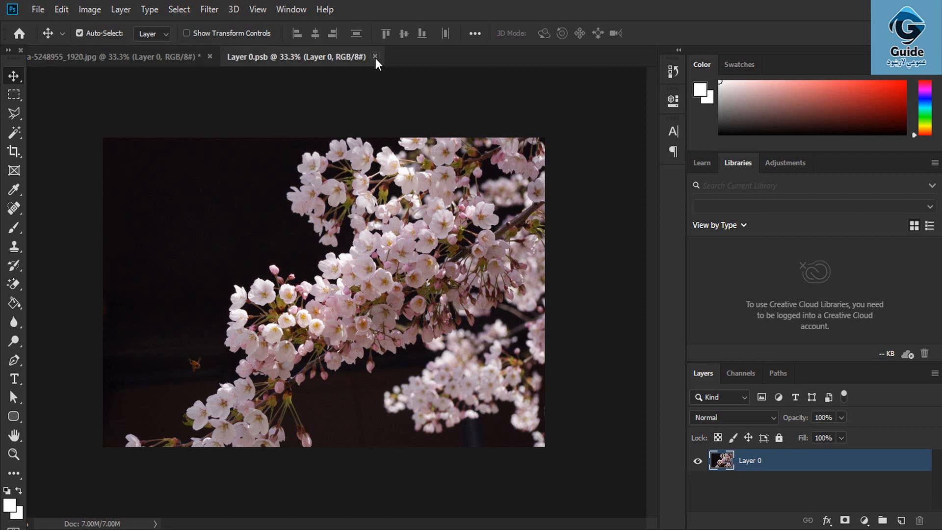
left_click(374, 57)
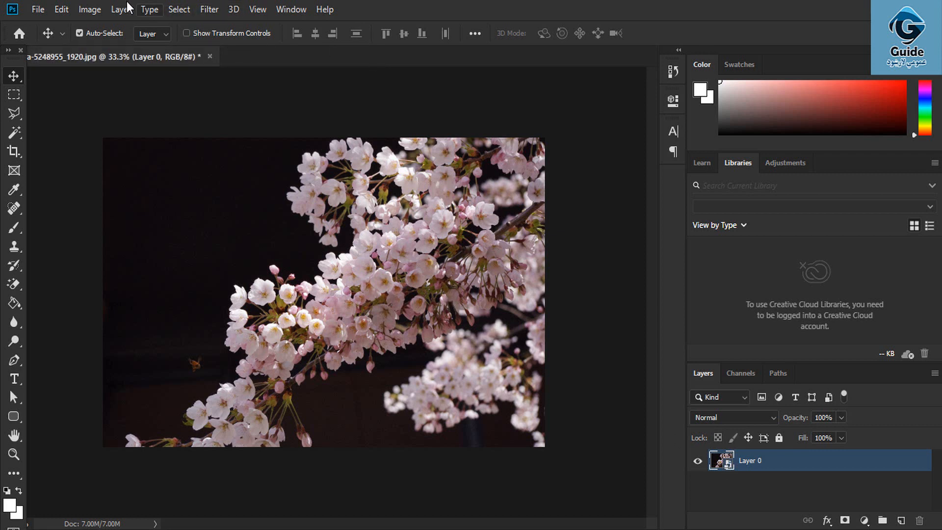
left_click(121, 9)
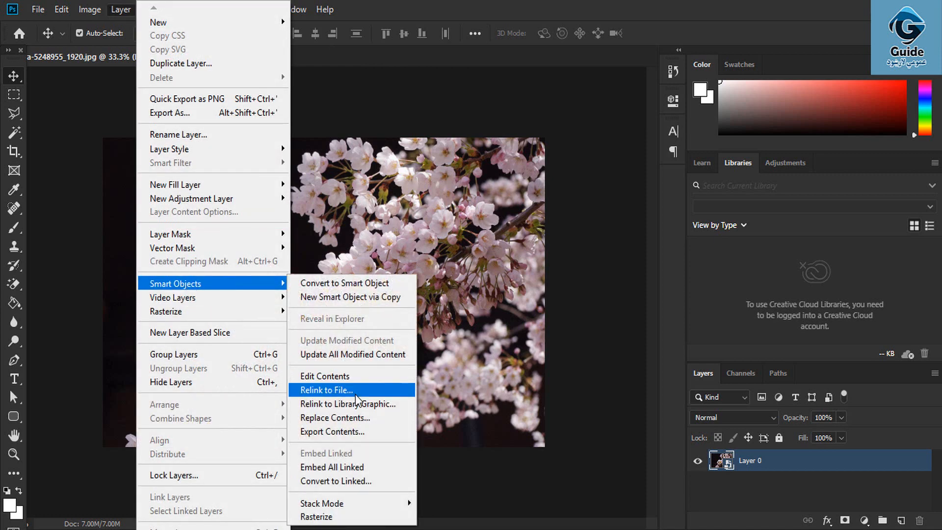
mouse_move(325, 376)
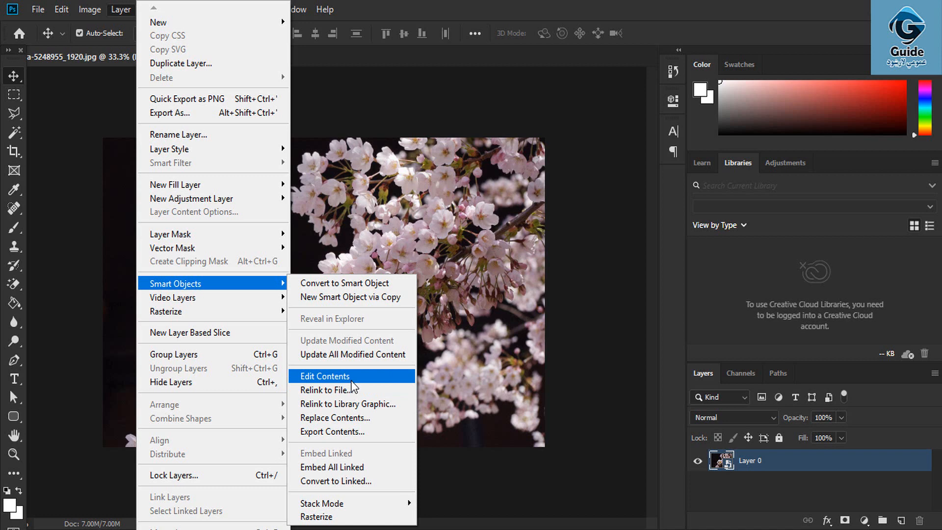
left_click(325, 376)
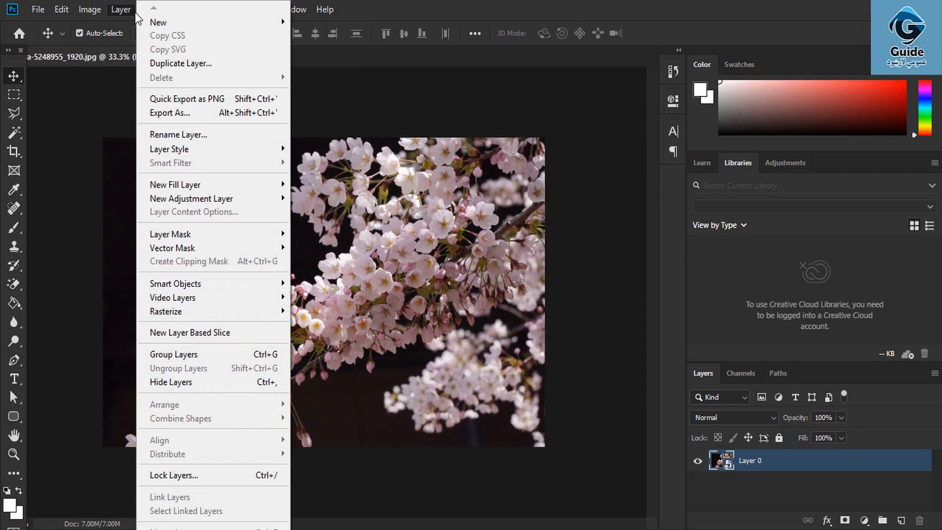
mouse_move(172, 297)
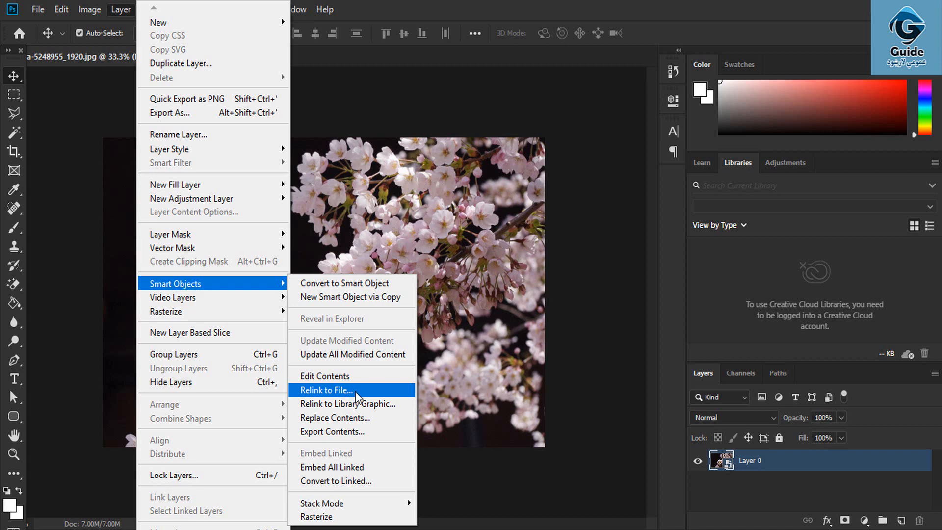
Step: Relink the smart object to halcyon-1352522_1920.jpg and view the kingfisher image as its own document
left_click(326, 390)
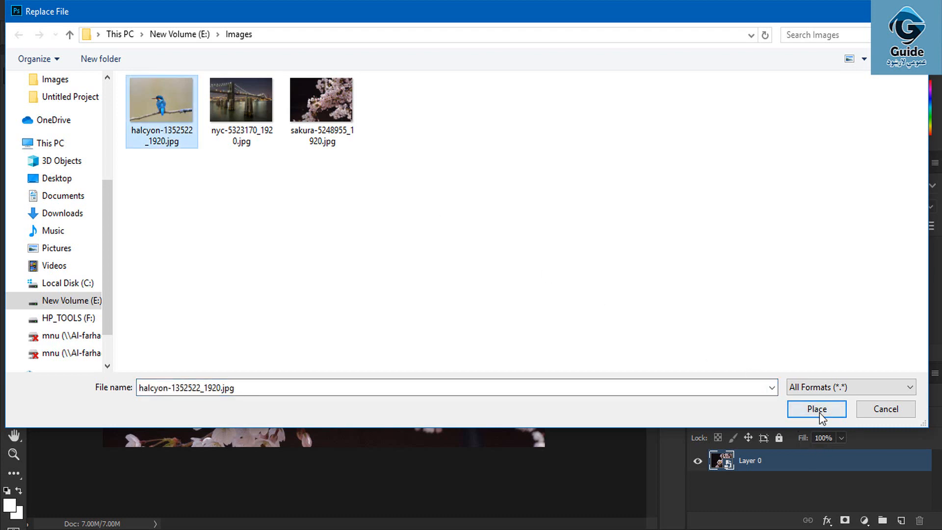
left_click(816, 409)
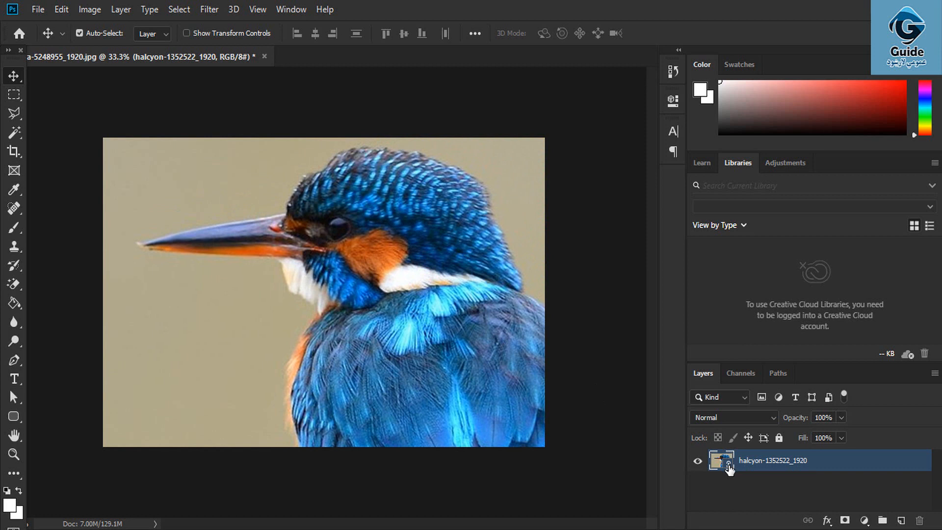
left_click(364, 56)
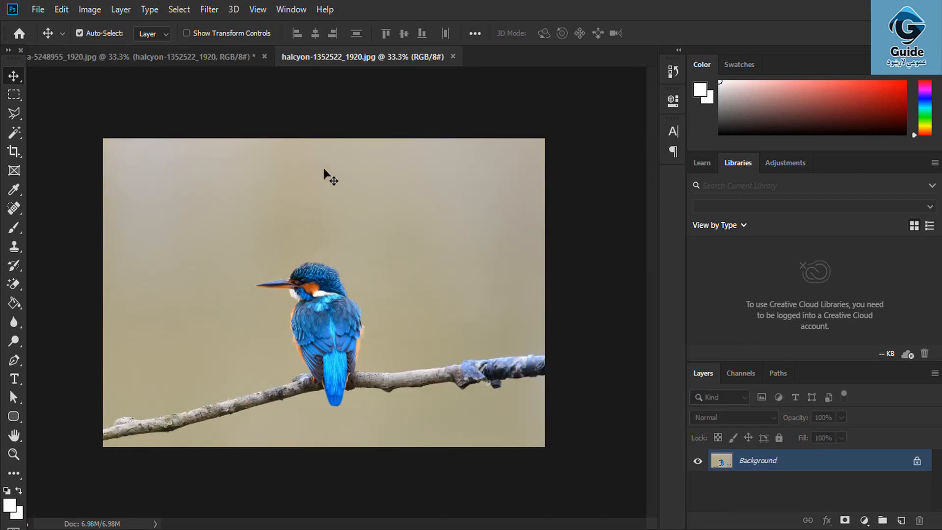
mouse_move(360, 375)
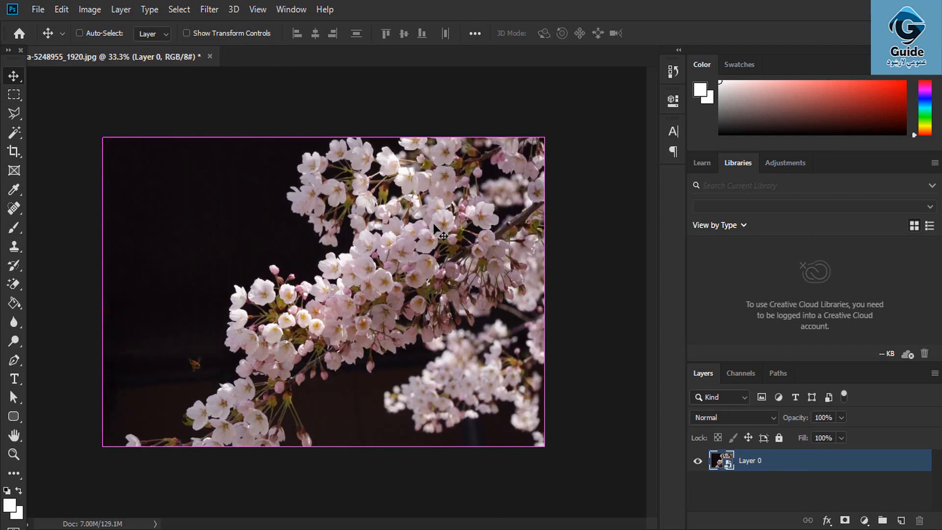
left_click(121, 9)
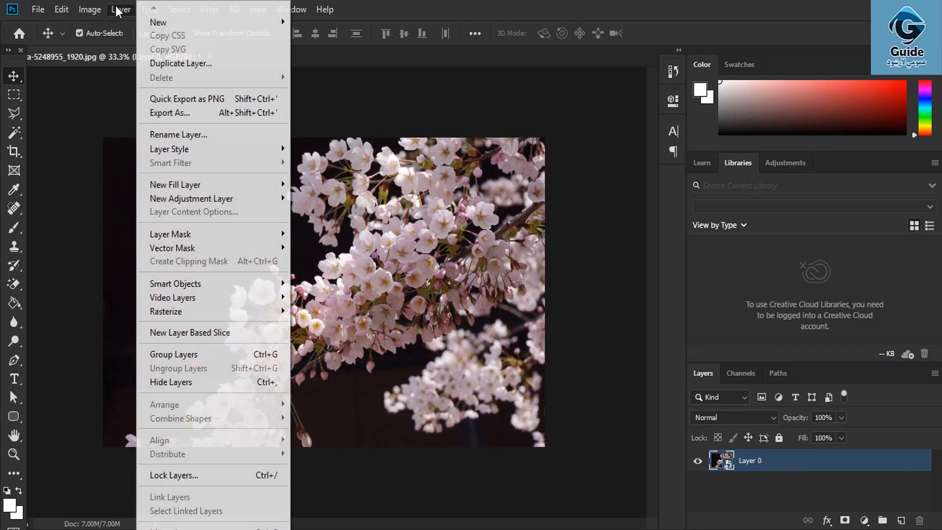
mouse_move(175, 283)
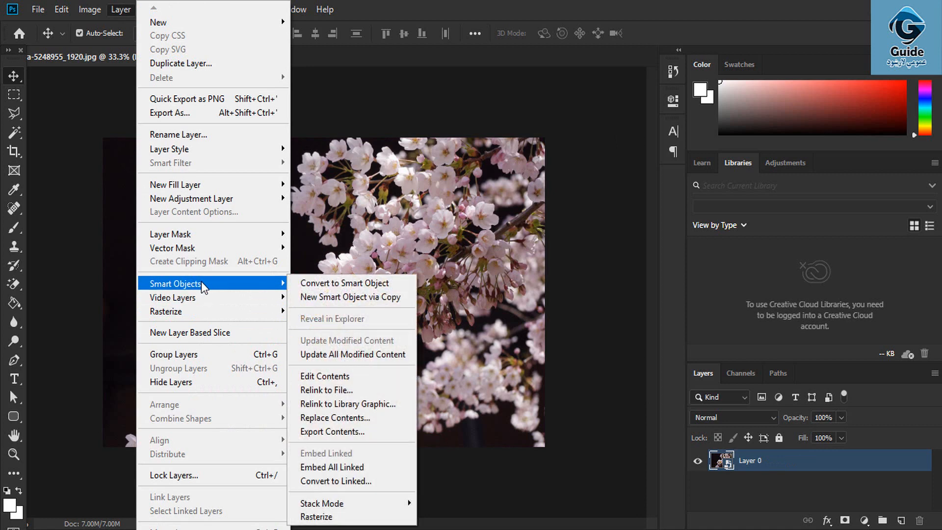
mouse_move(351, 403)
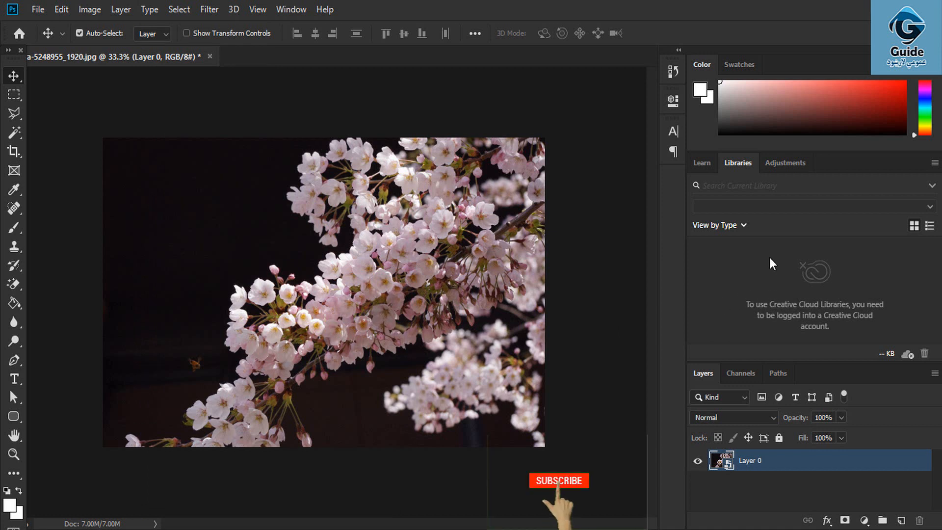
left_click(557, 481)
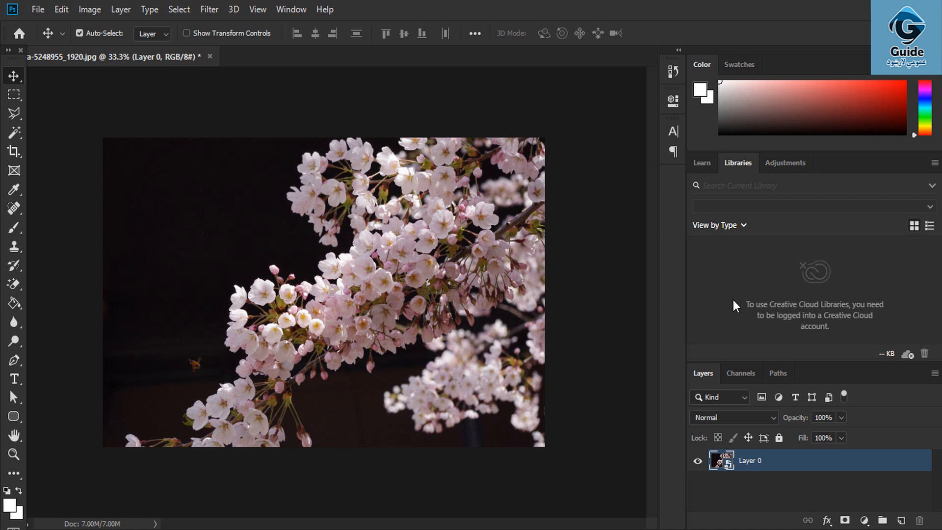
mouse_move(328, 163)
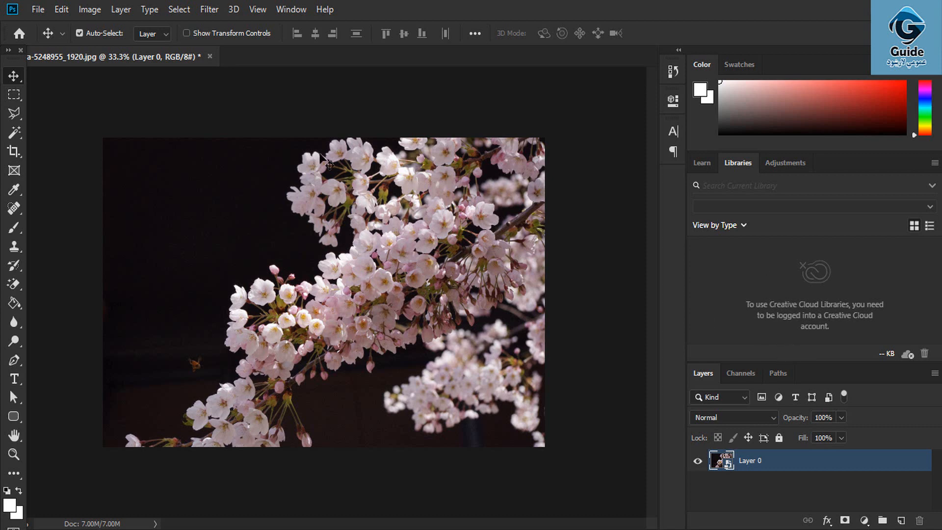
left_click(120, 9)
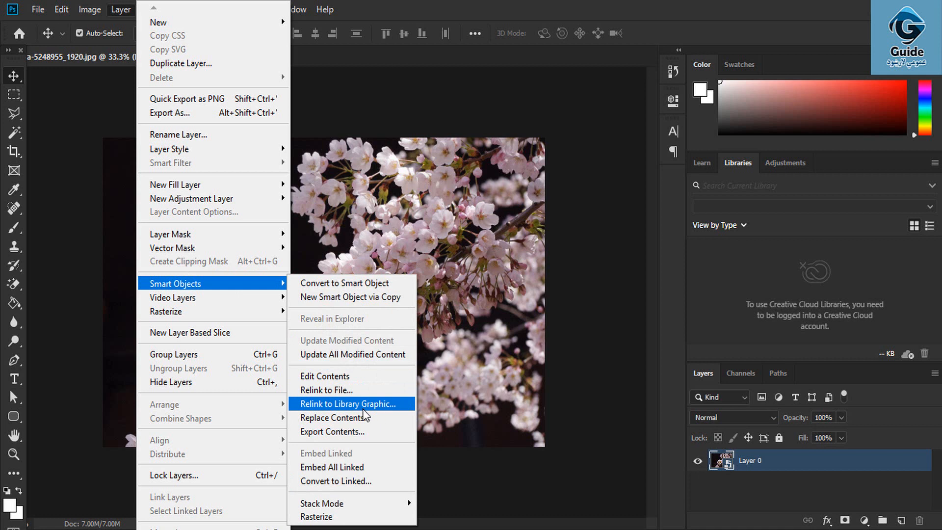
mouse_move(379, 414)
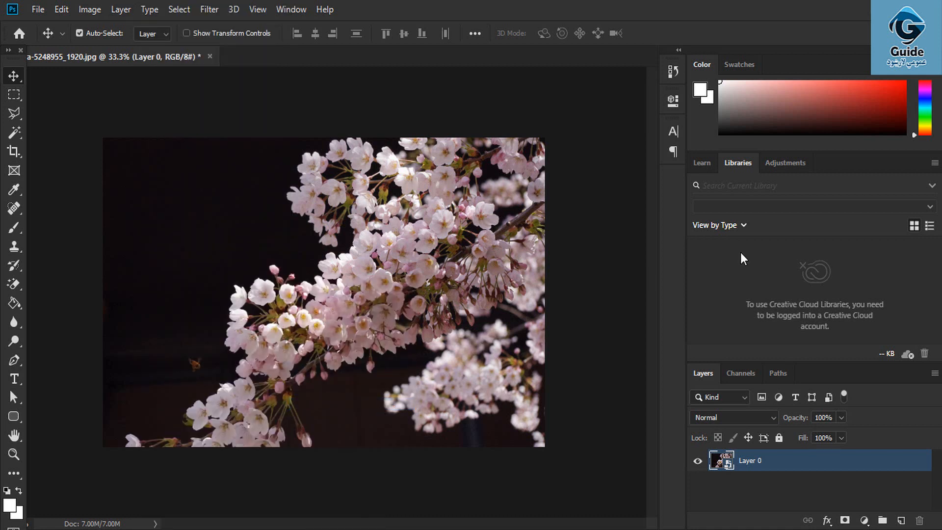
Step: Replace the smart object's contents with the NYC bridge night photo nyc-5323170_1920
left_click(120, 8)
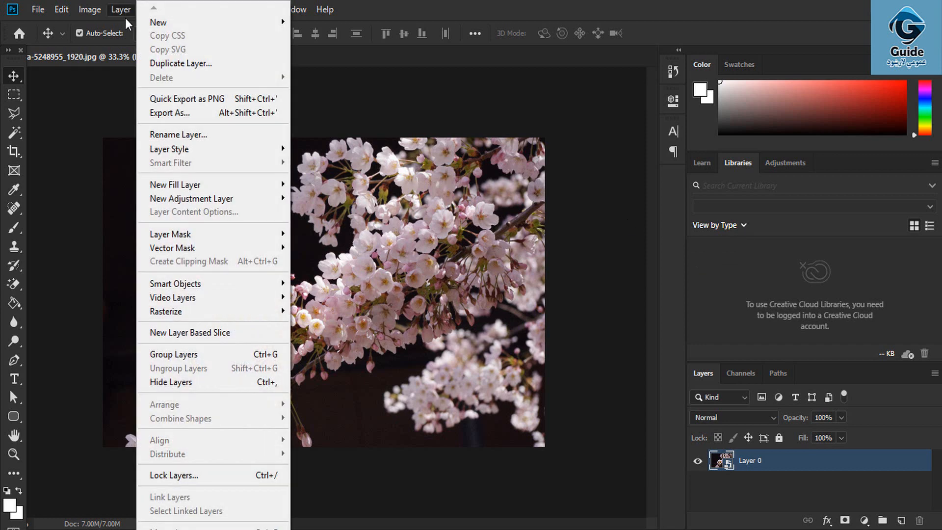
mouse_move(175, 283)
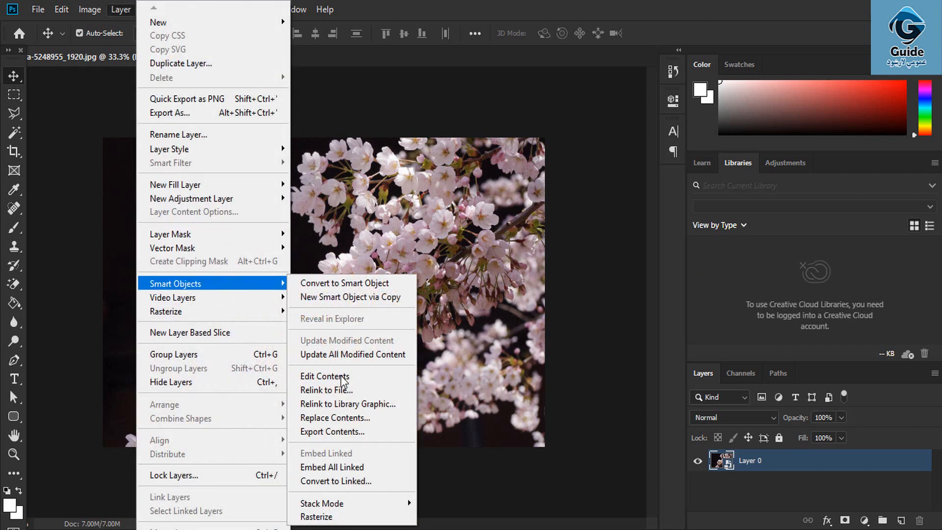
mouse_move(335, 418)
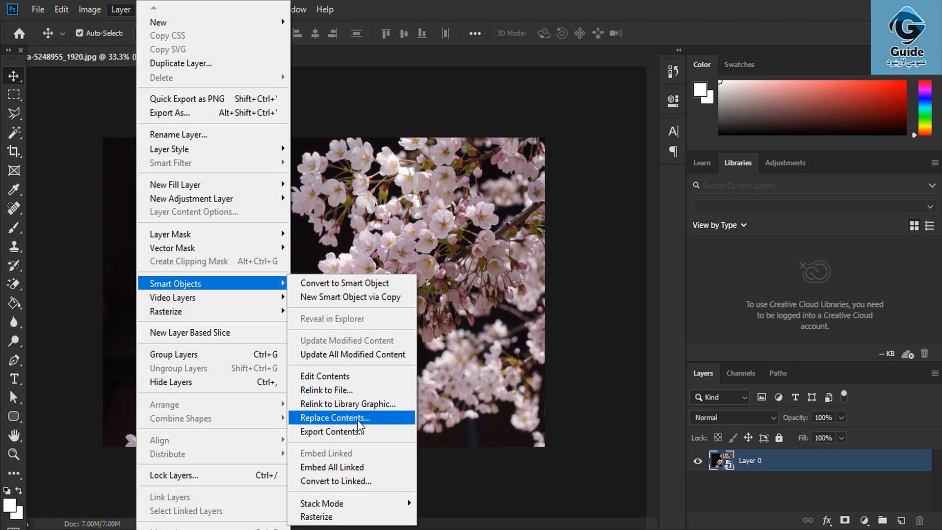
left_click(335, 417)
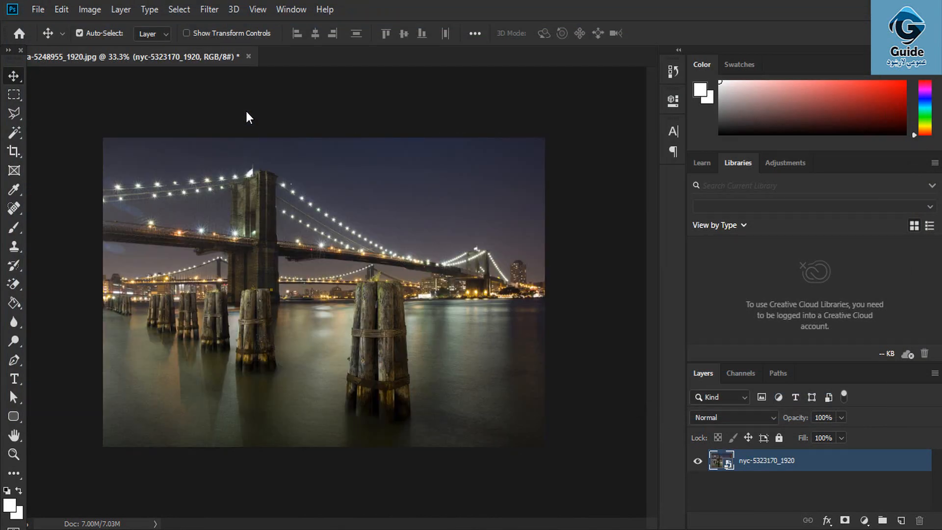
Step: Export the bridge smart object's contents to the Desktop as 786.jpg
left_click(121, 8)
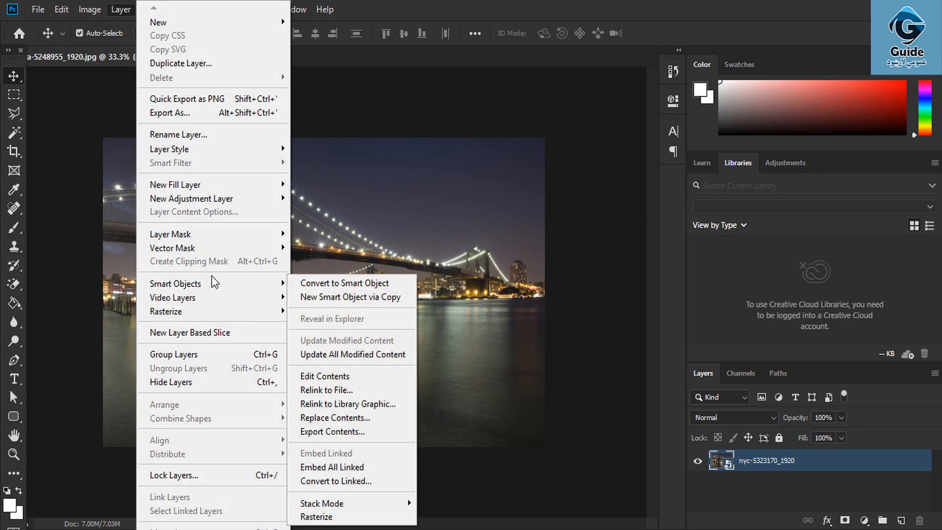
mouse_move(334, 431)
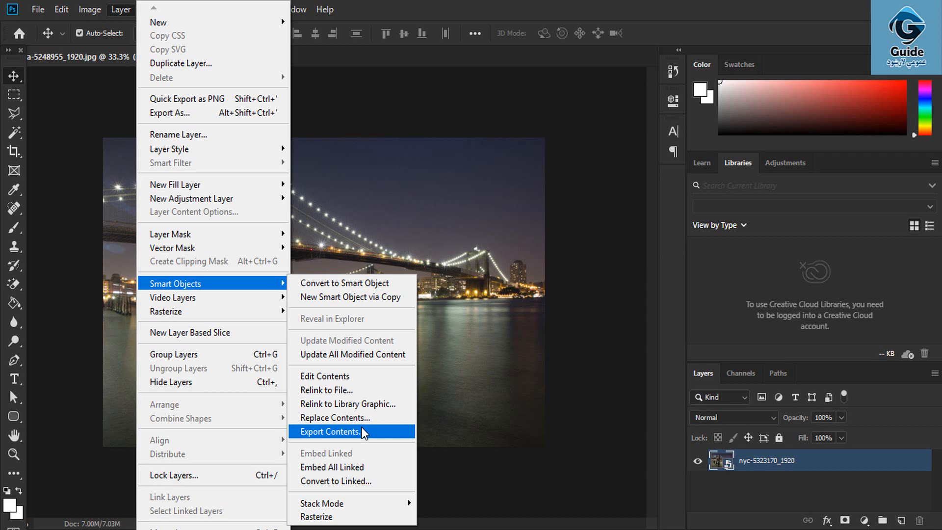
left_click(329, 431)
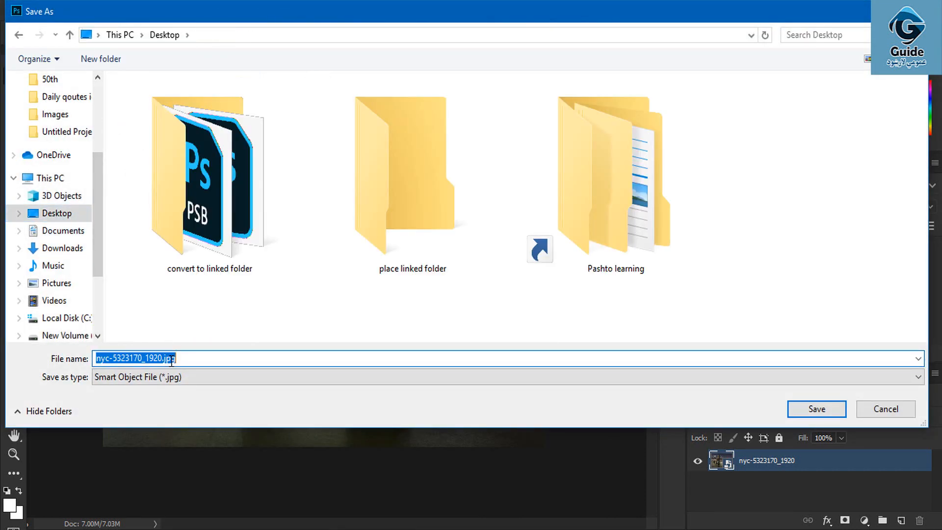
type("786")
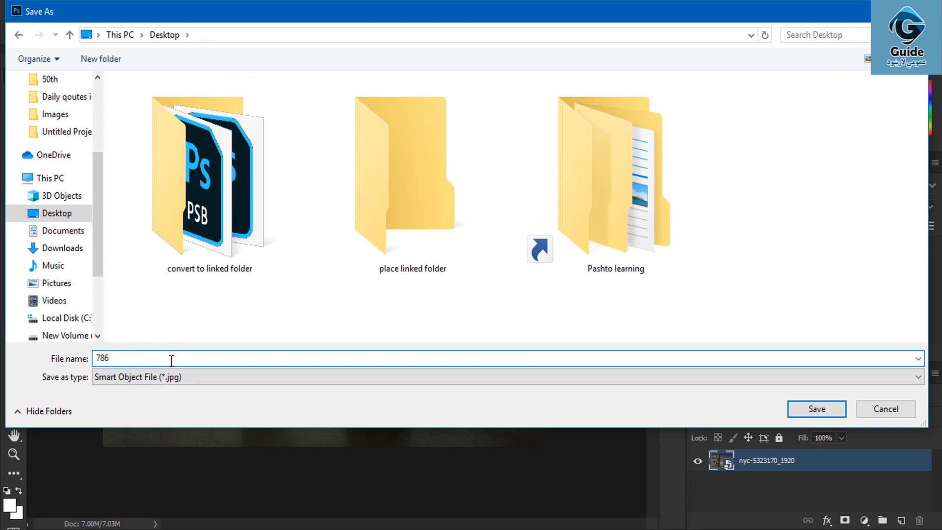
left_click(815, 408)
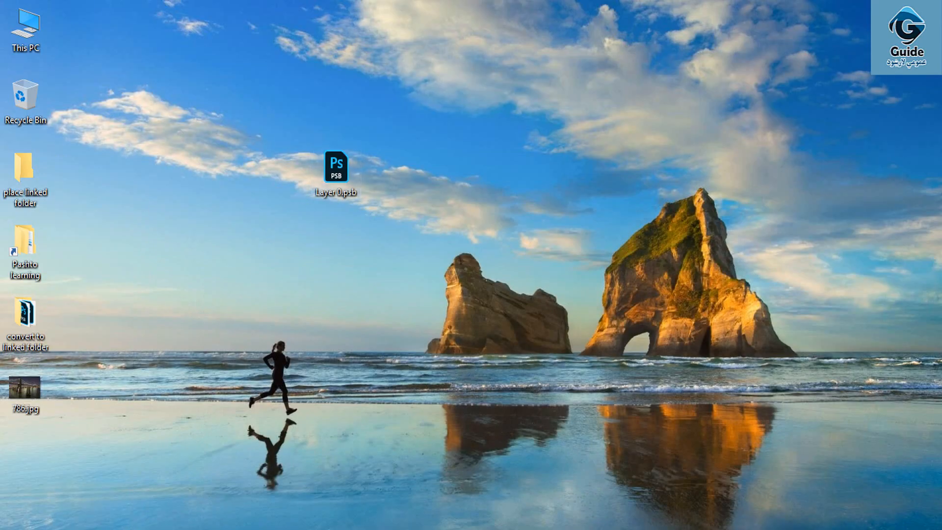
Step: Move 786.jpg to the upper middle of the desktop next to Layer 0.psb
left_click_drag(24, 385, 594, 174)
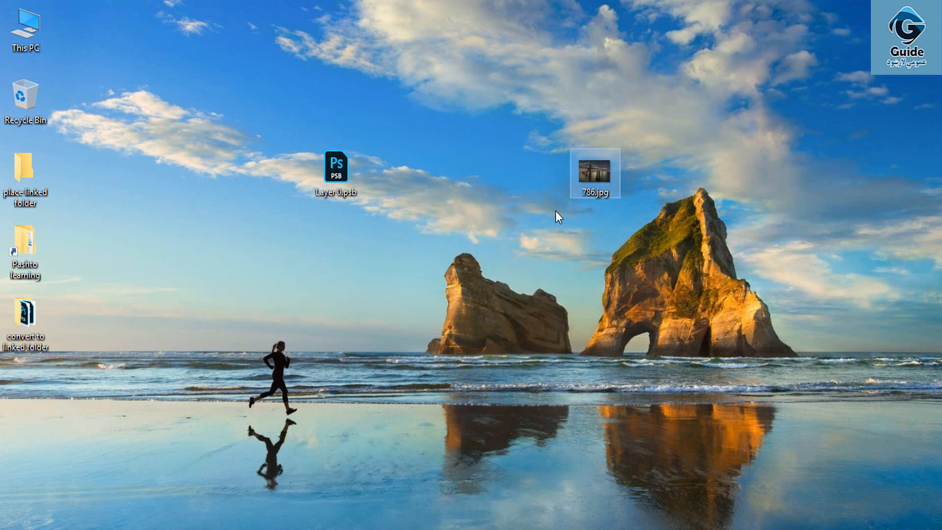
mouse_move(545, 453)
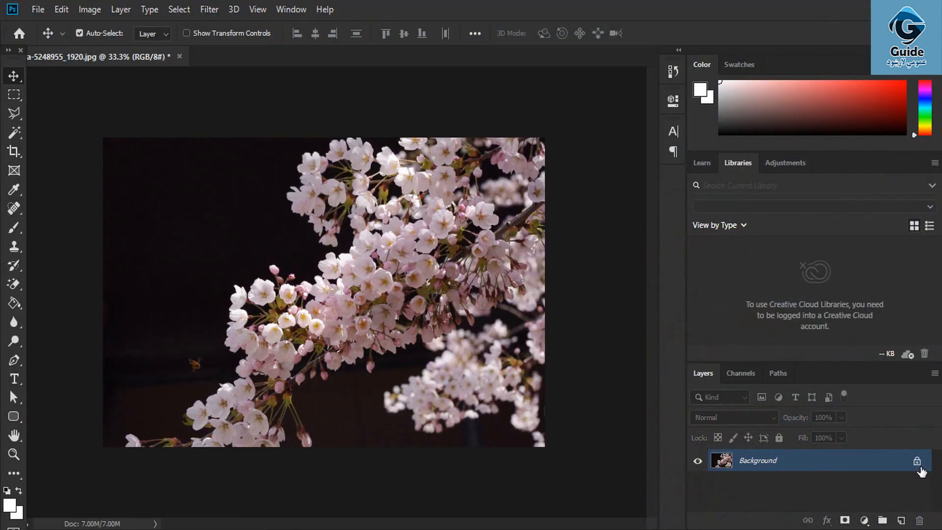
Step: Restore the cherry-blossom smart object layer and start converting it to a linked PSB file
left_click(120, 9)
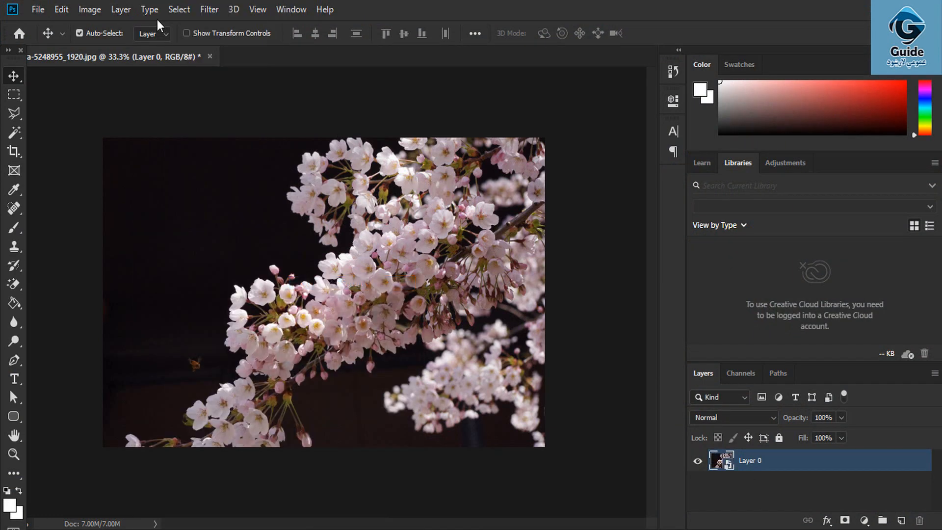
left_click(120, 8)
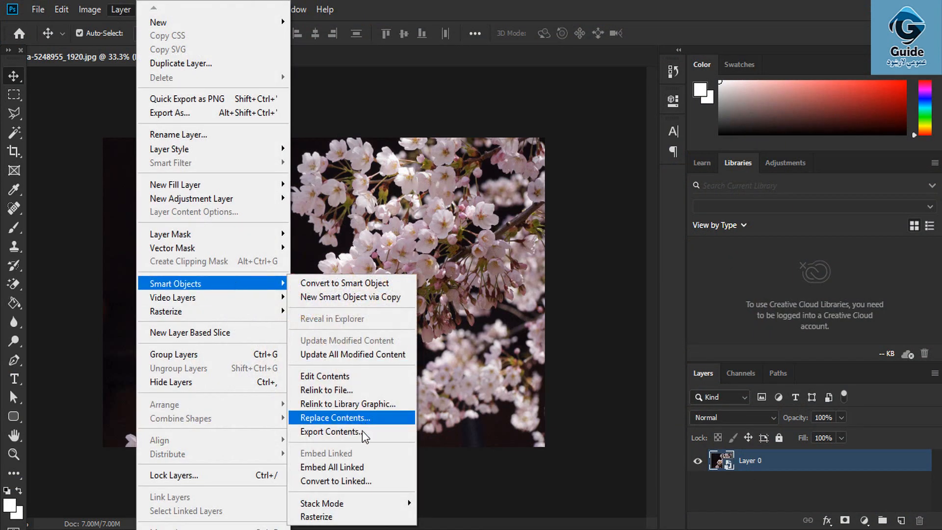
mouse_move(353, 481)
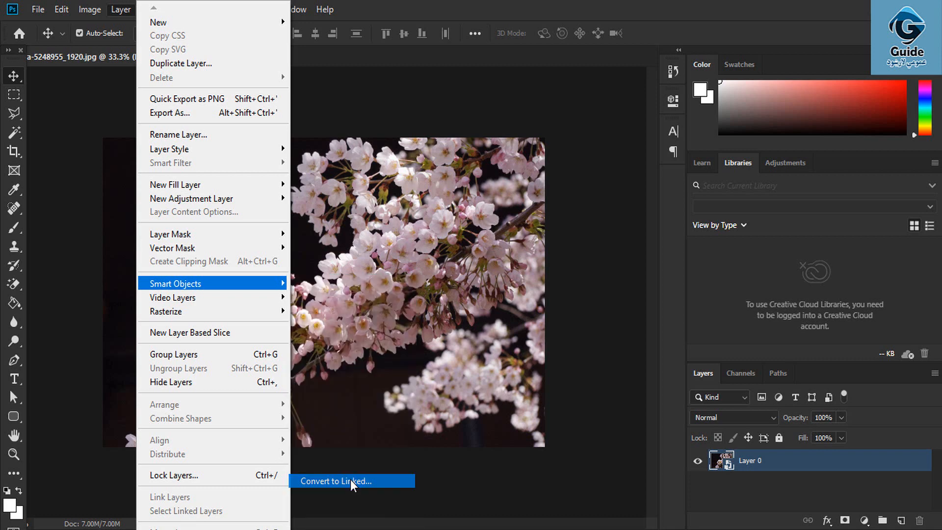
left_click(336, 481)
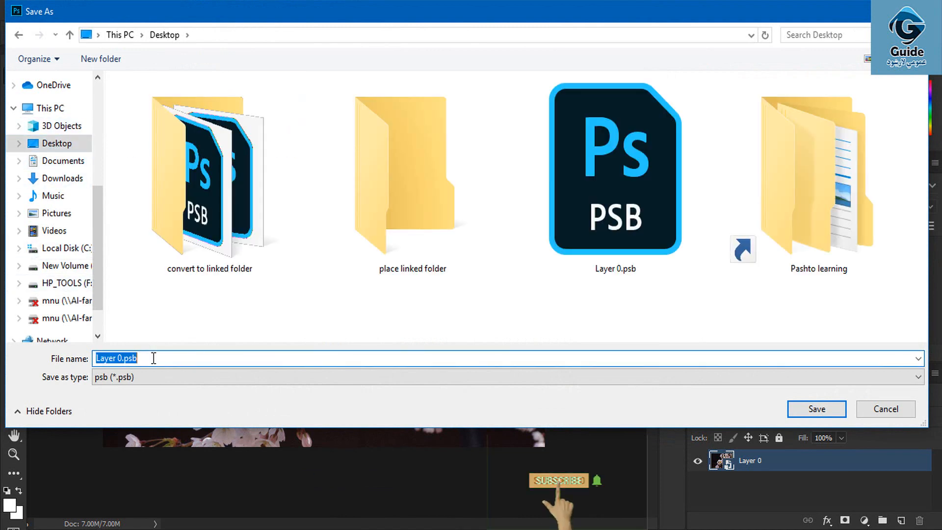
Step: Save the linked smart object on the Desktop as Afghan.psb
type("A")
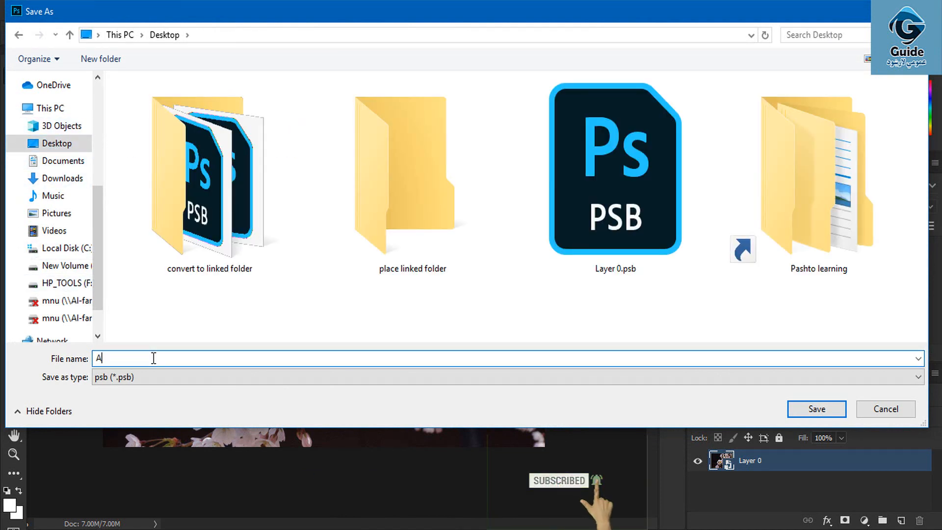
type("fghan")
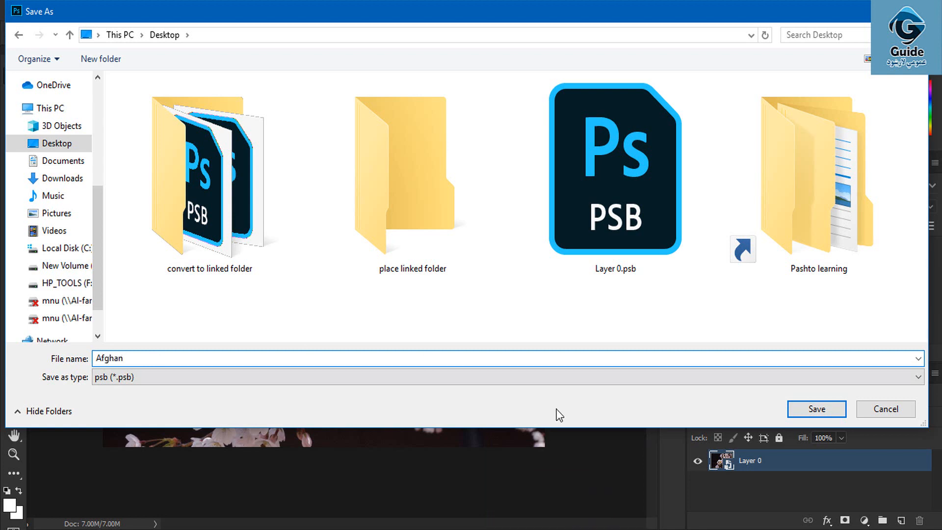
left_click(815, 409)
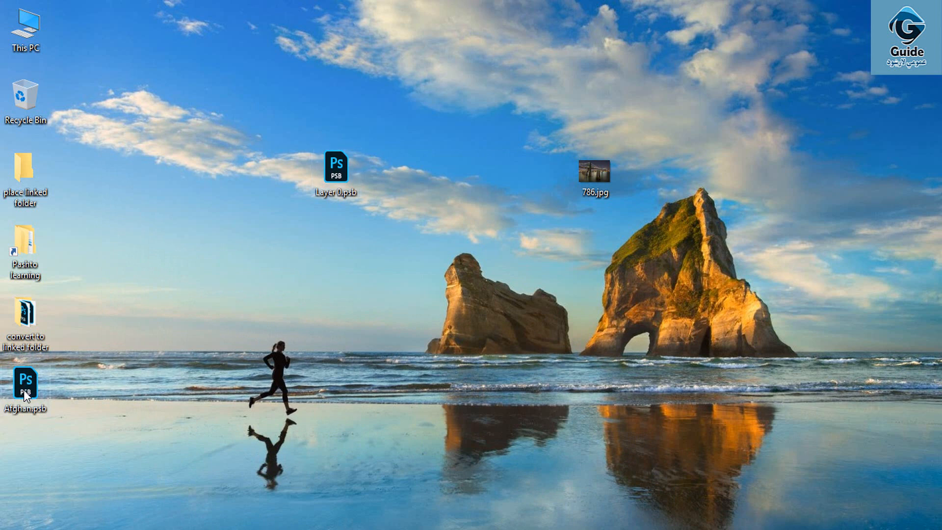
Step: Move Afghan.psb toward the middle of the desktop near 786.jpg
left_click_drag(25, 384, 440, 319)
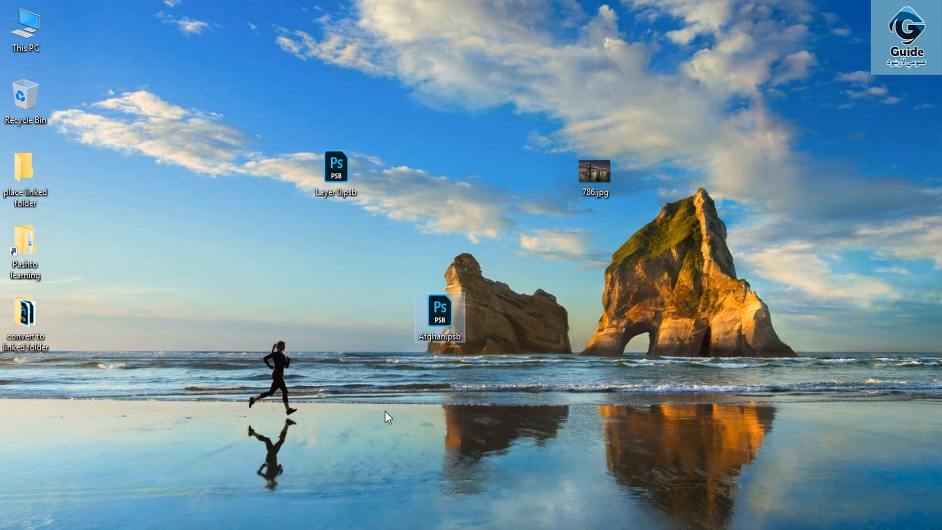
mouse_move(453, 342)
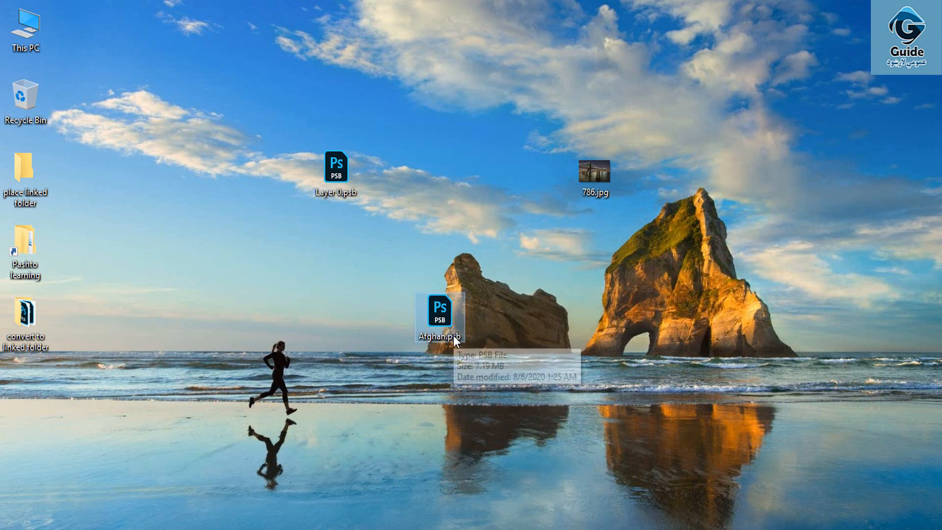
mouse_move(455, 353)
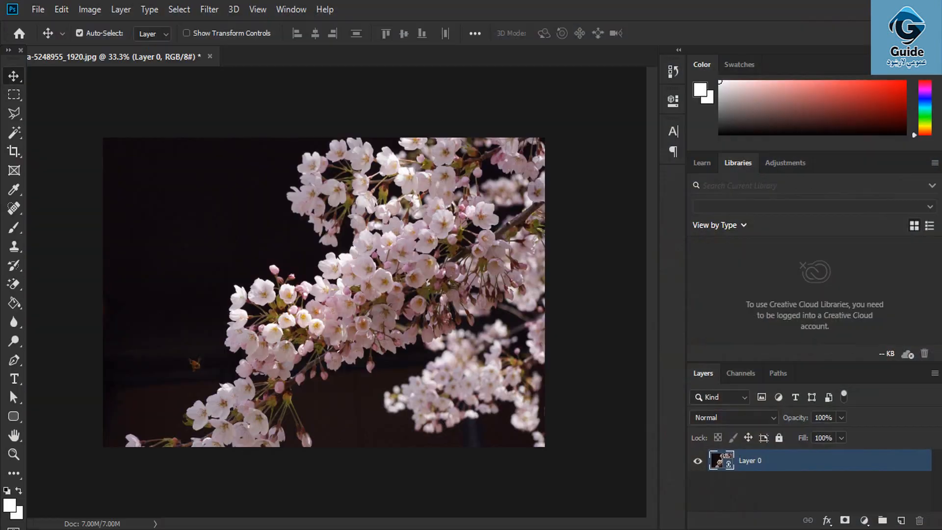
Step: Embed the linked Afghan.psb back into Layer 0 as an embedded smart object
left_click(120, 8)
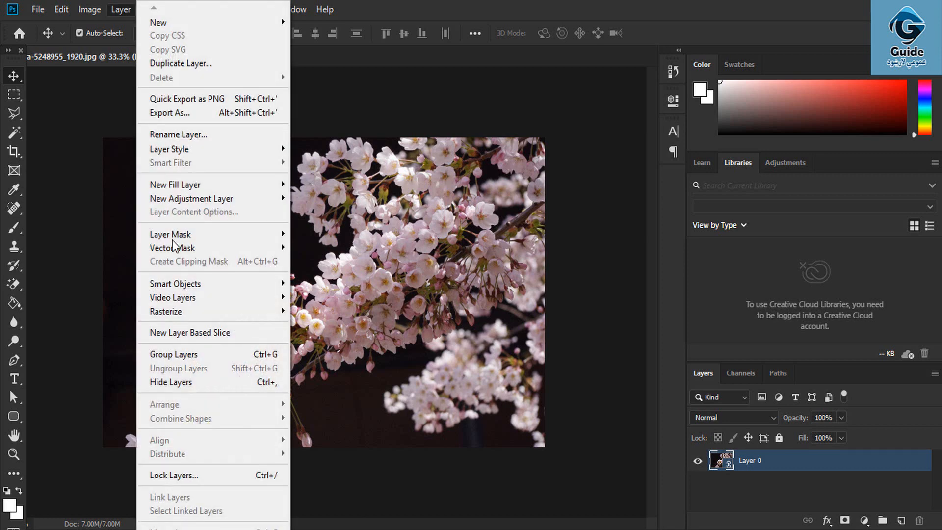
mouse_move(176, 283)
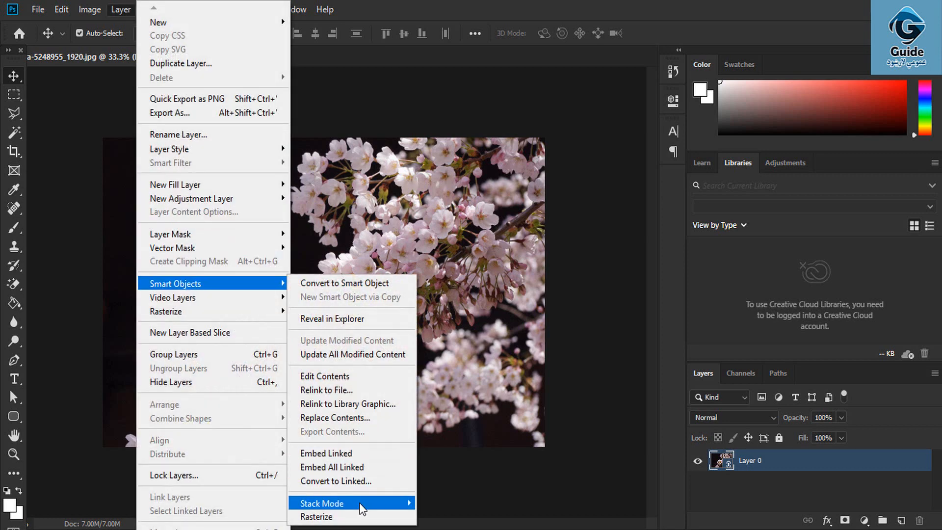
mouse_move(351, 452)
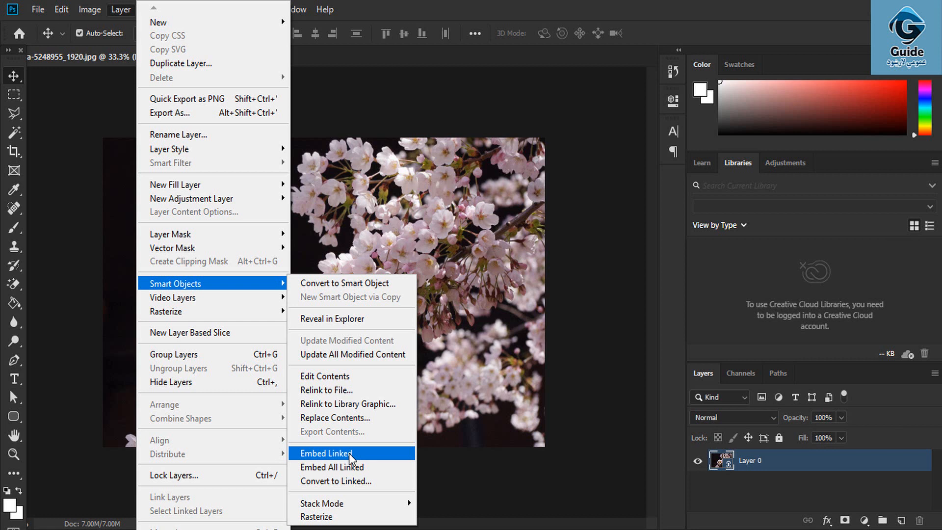
mouse_move(727, 449)
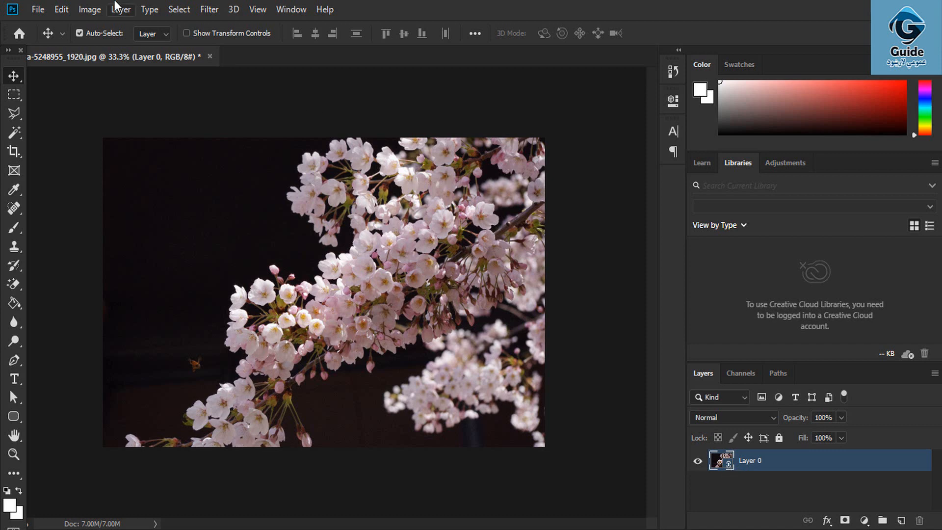
left_click(120, 8)
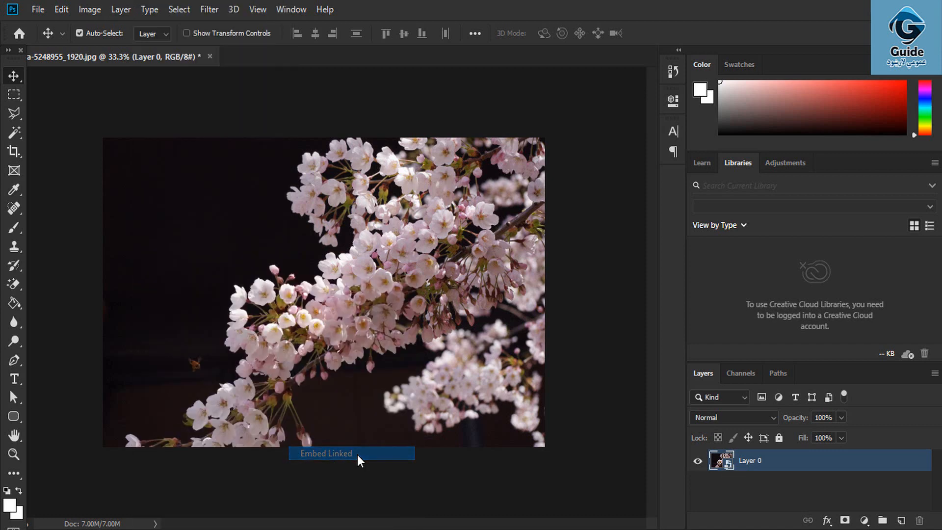
mouse_move(252, 142)
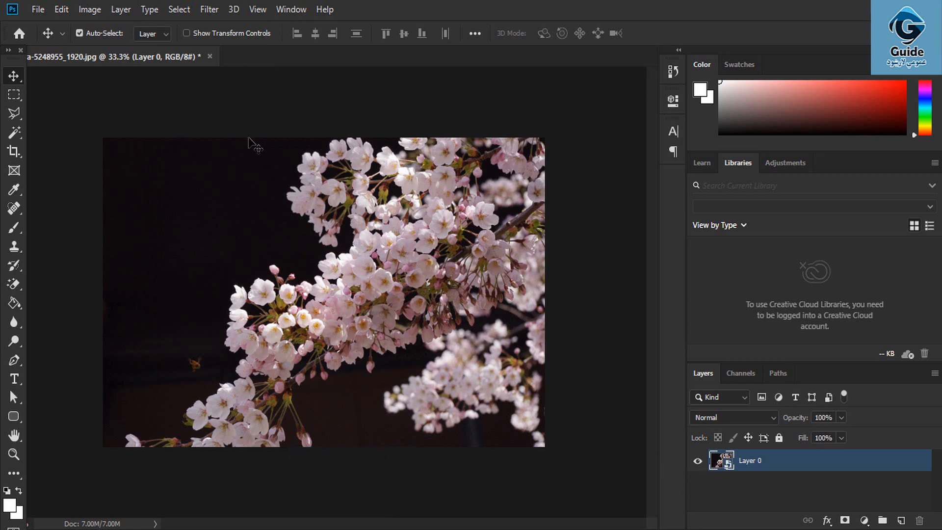
left_click(120, 9)
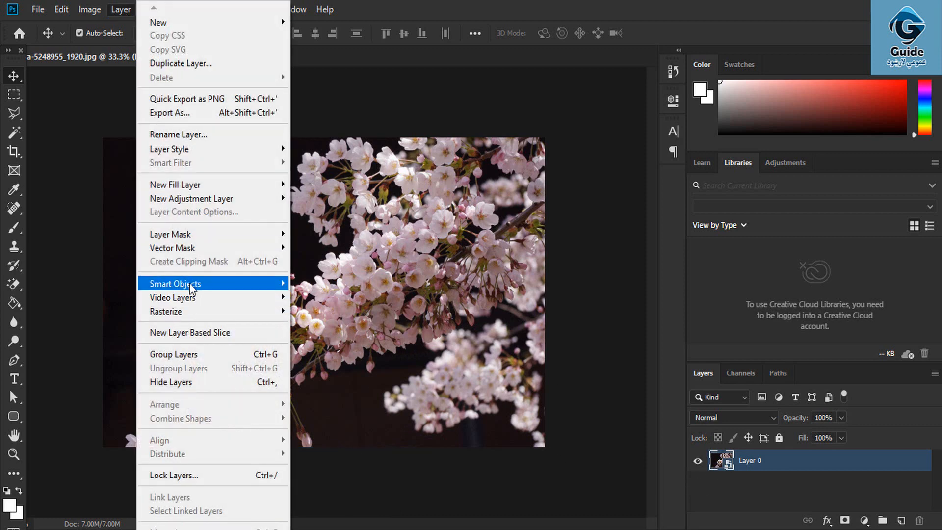
mouse_move(175, 283)
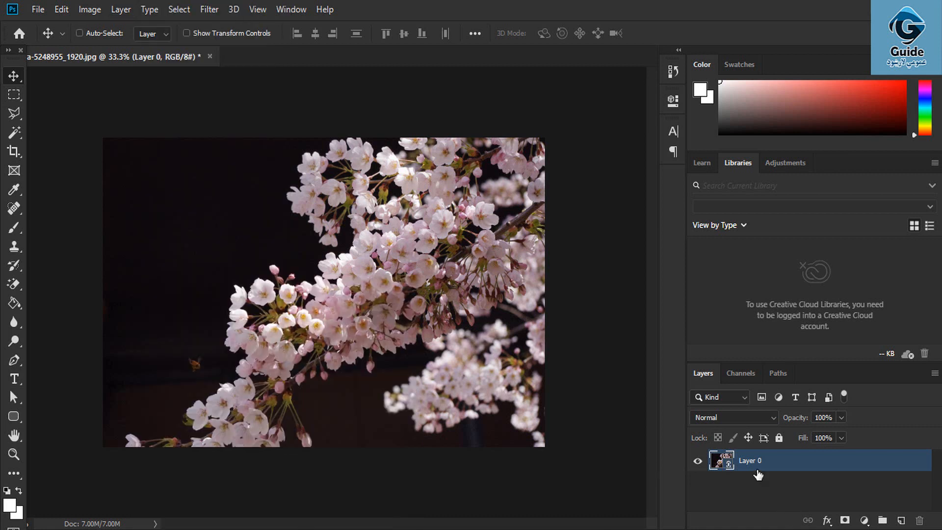
left_click(80, 33)
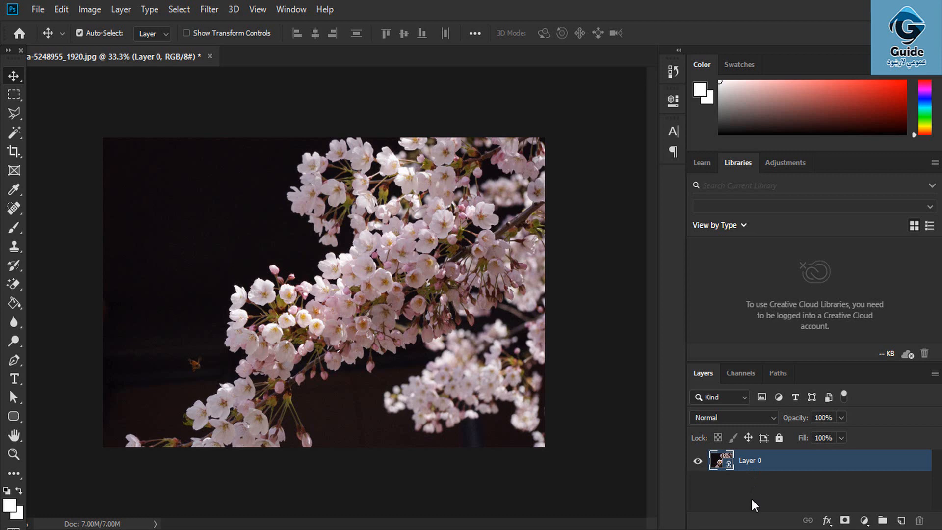
left_click(120, 9)
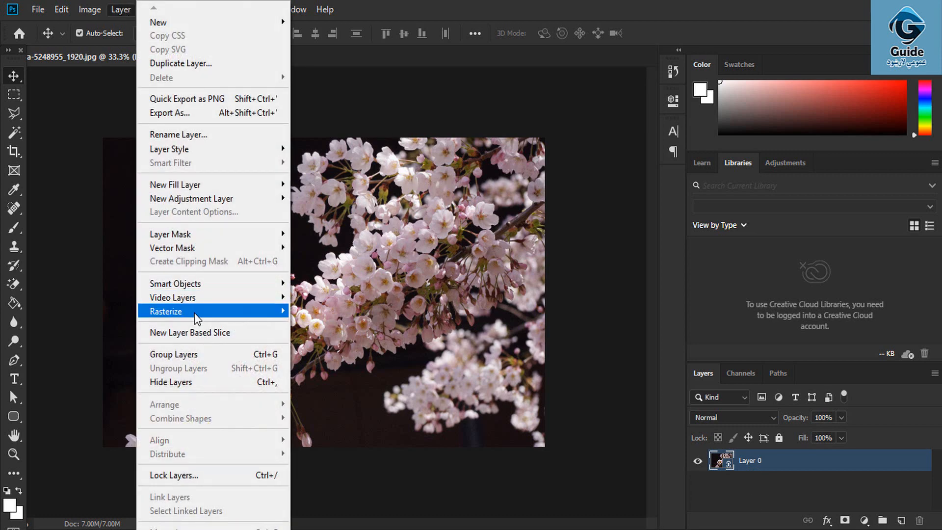
mouse_move(176, 283)
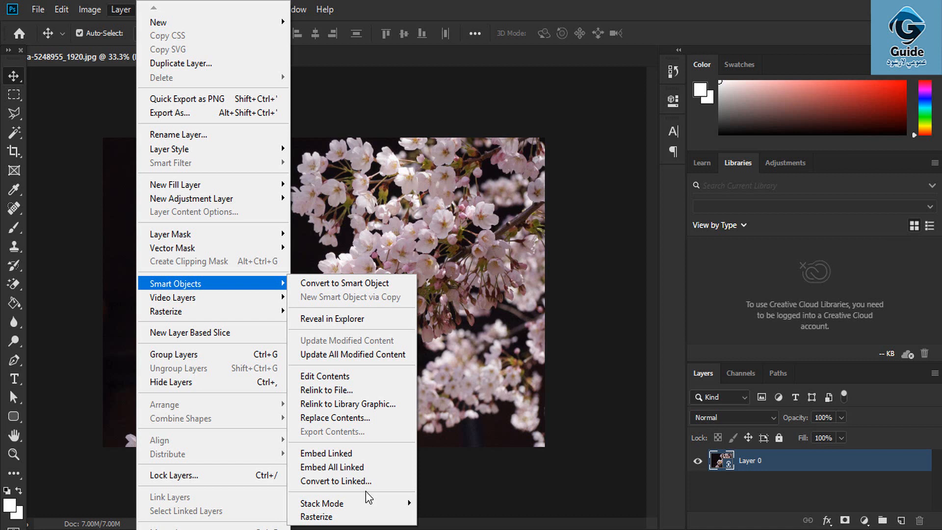
mouse_move(341, 466)
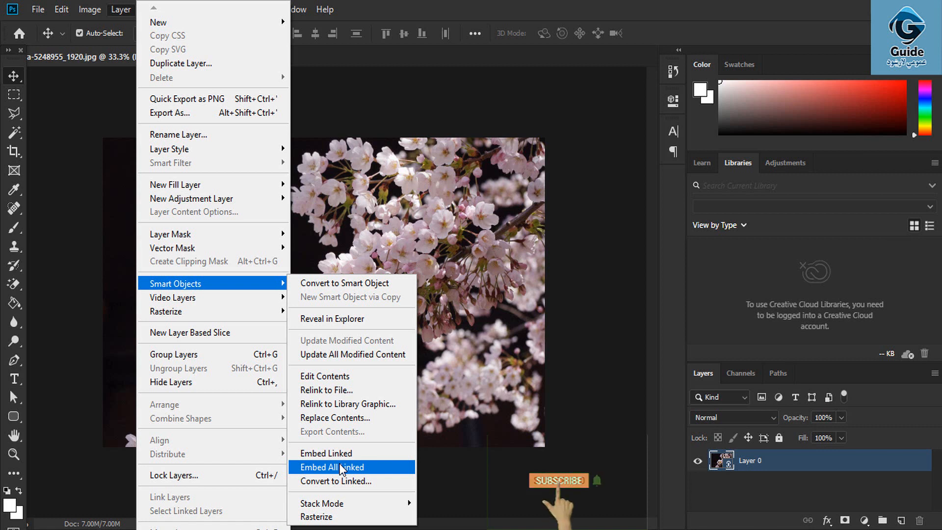
left_click(557, 480)
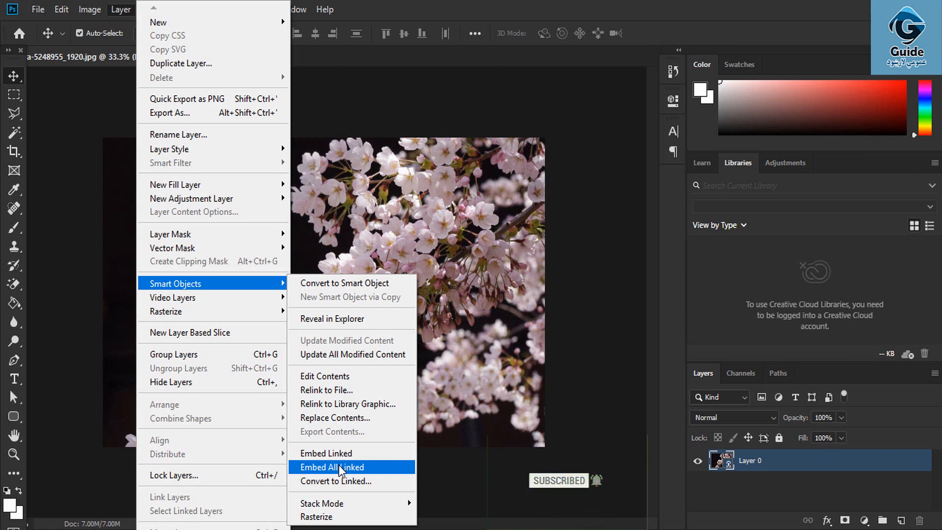
mouse_move(324, 503)
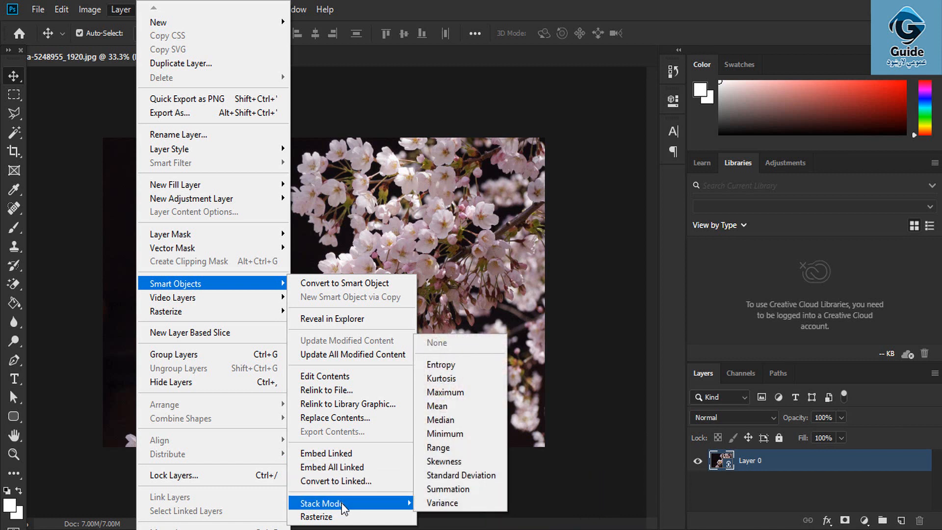
mouse_move(442, 503)
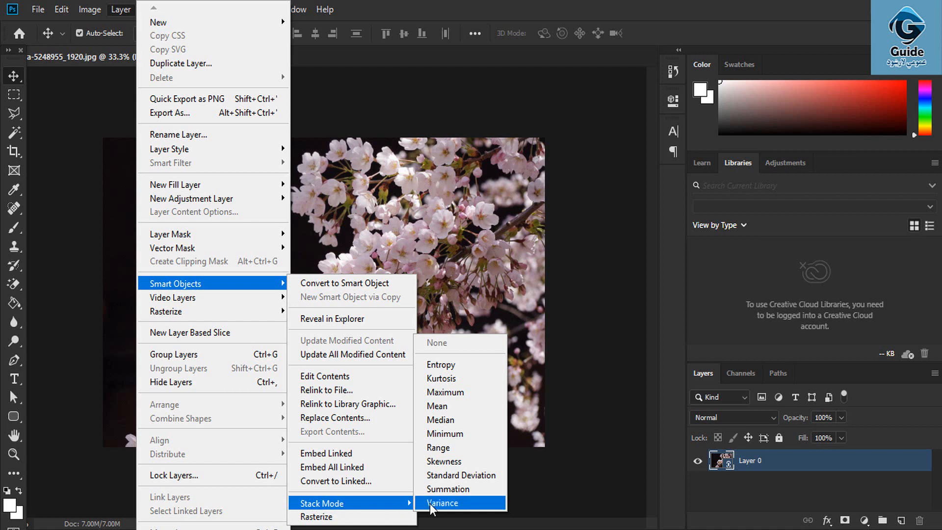
mouse_move(459, 475)
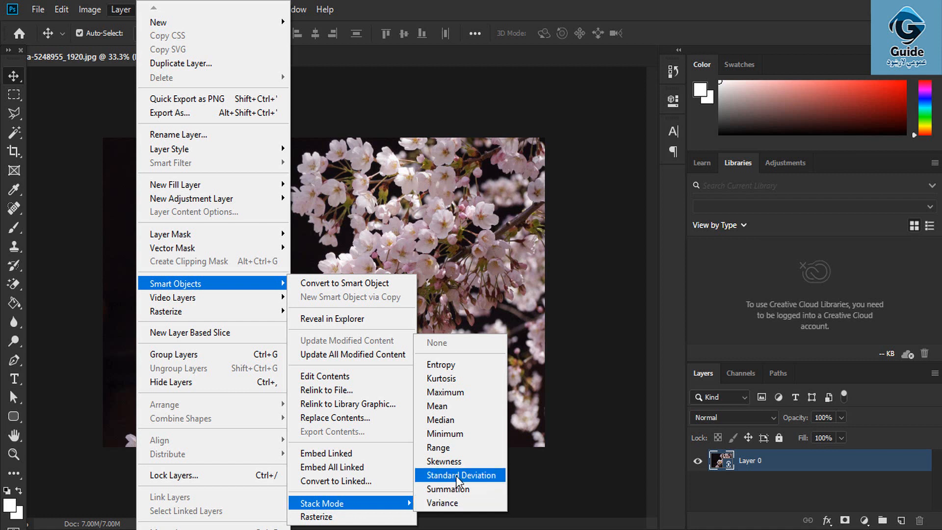
left_click(460, 475)
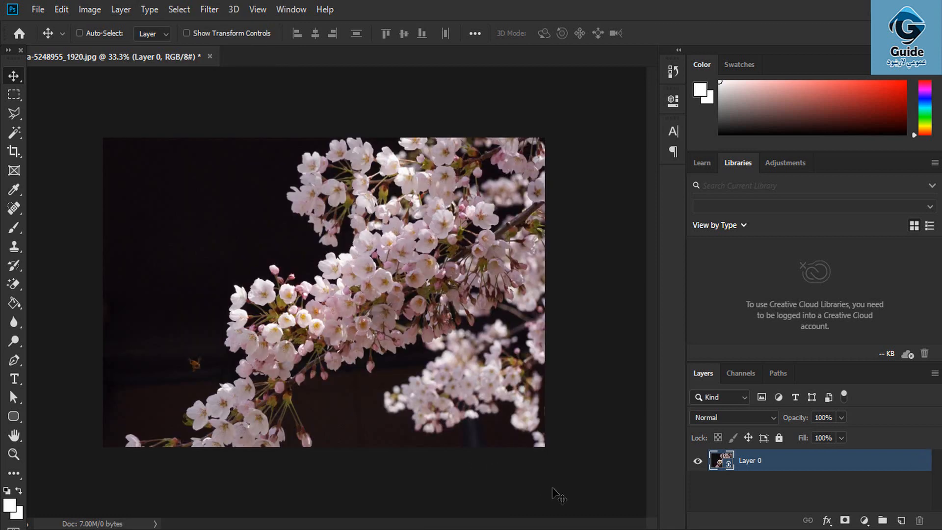
left_click(80, 33)
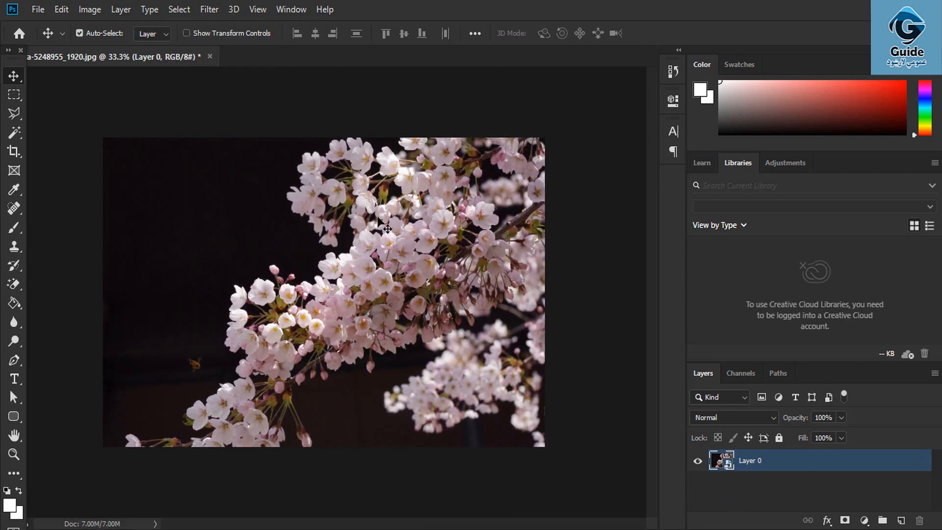
left_click(121, 9)
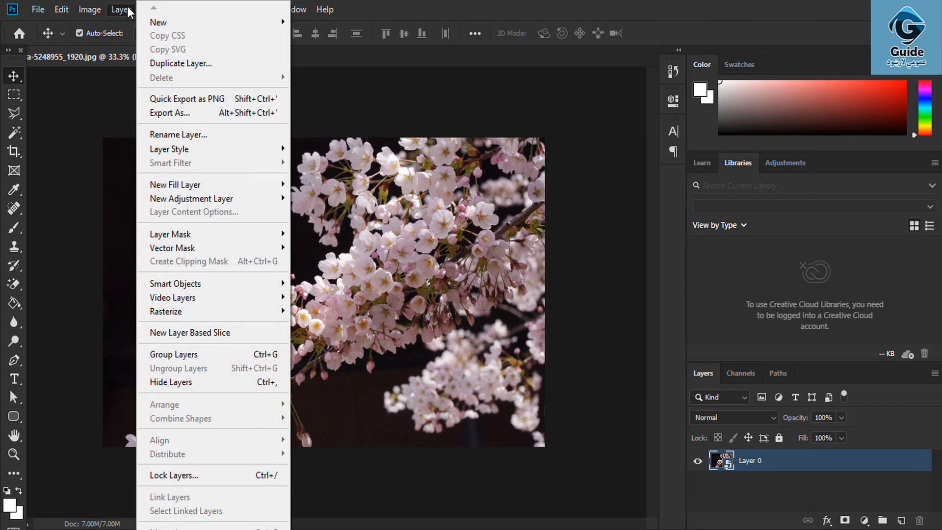
mouse_move(193, 293)
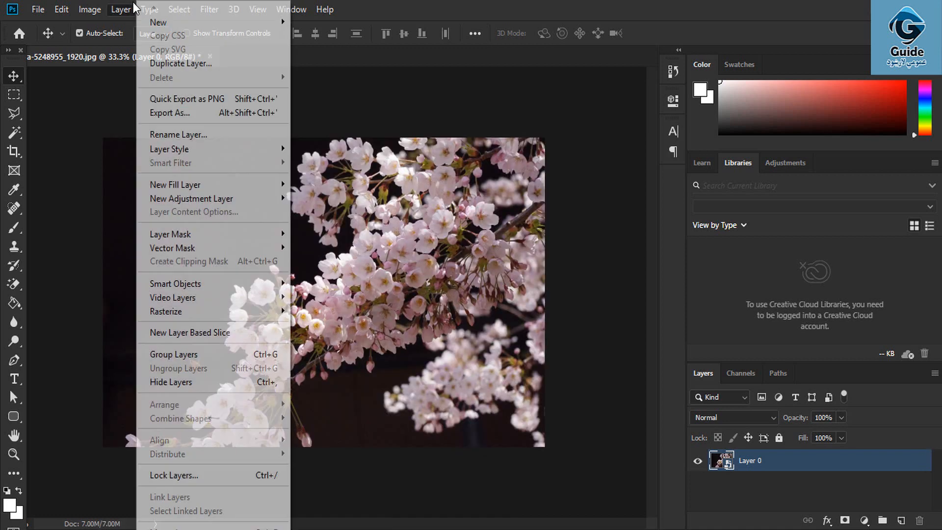
mouse_move(173, 296)
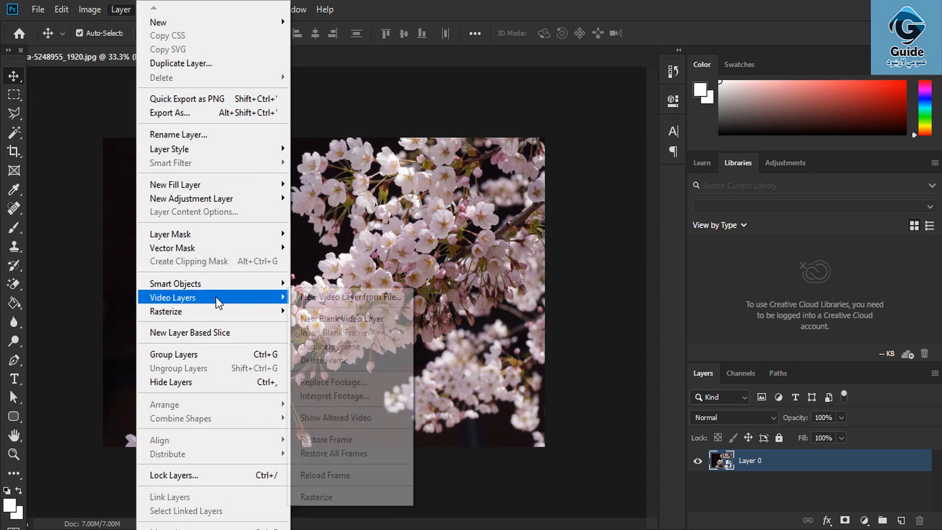
mouse_move(175, 283)
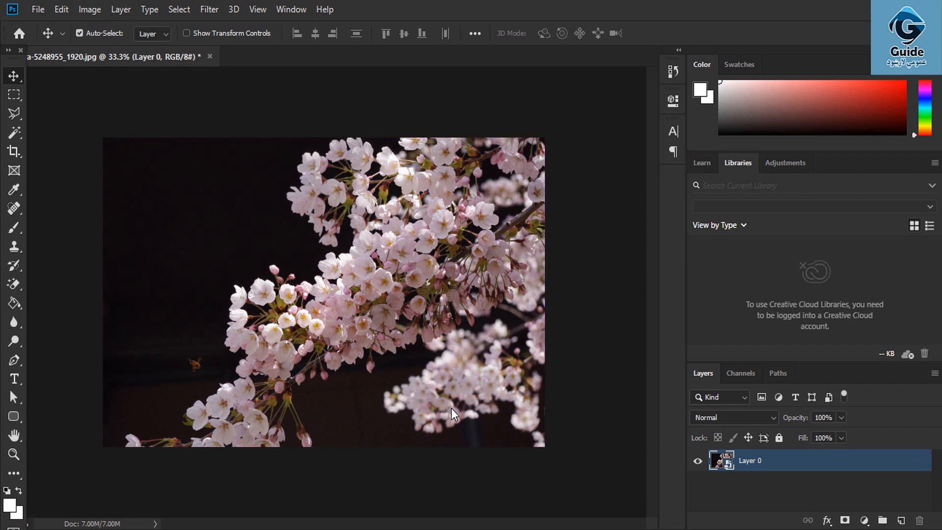
mouse_move(126, 6)
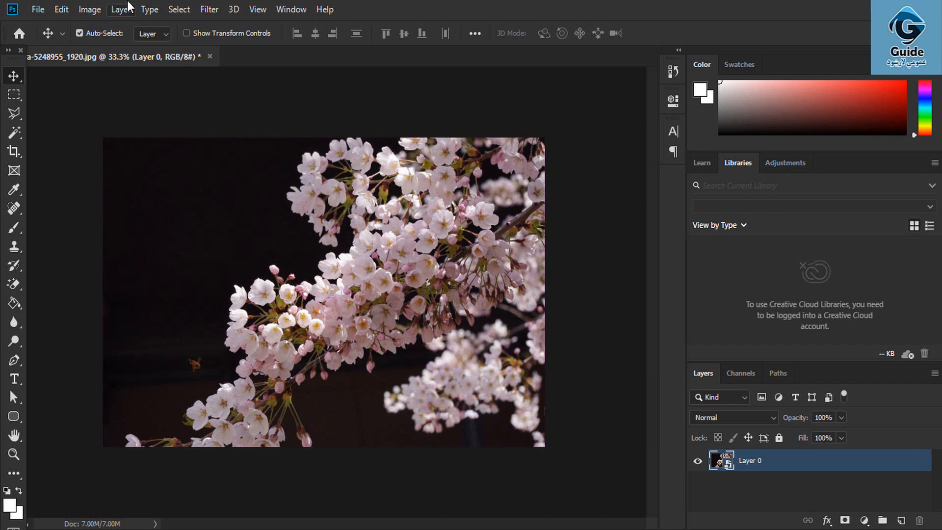
Step: Rasterize the cherry-blossom Layer 0 smart object into a plain pixel layer via Layer > Smart Objects
left_click(120, 9)
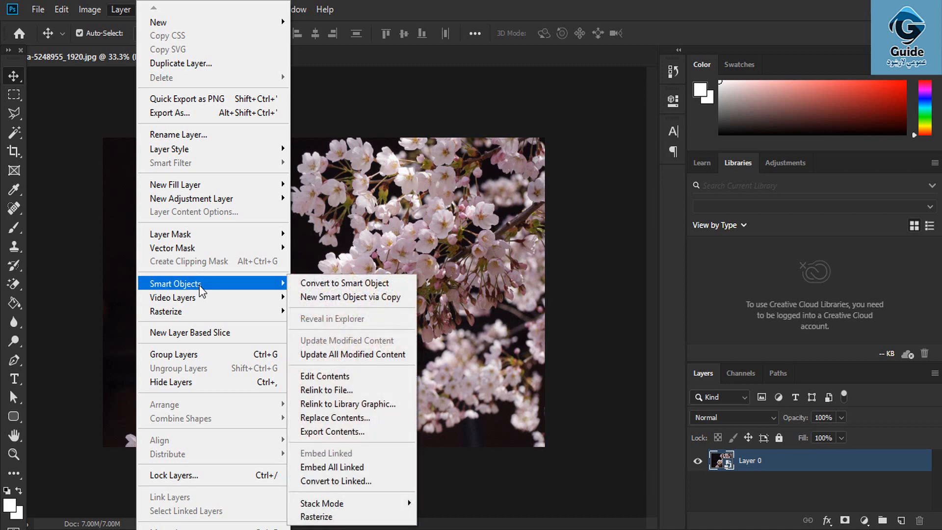
mouse_move(317, 516)
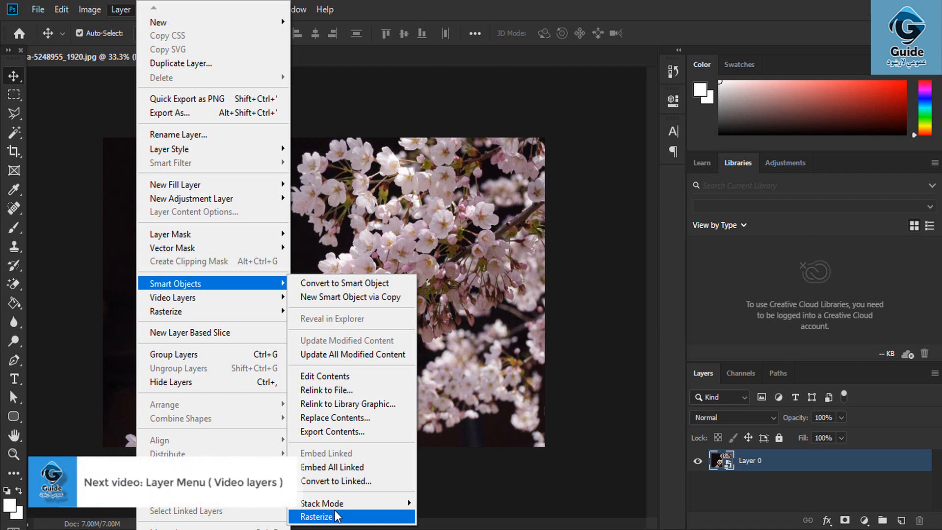
left_click(317, 516)
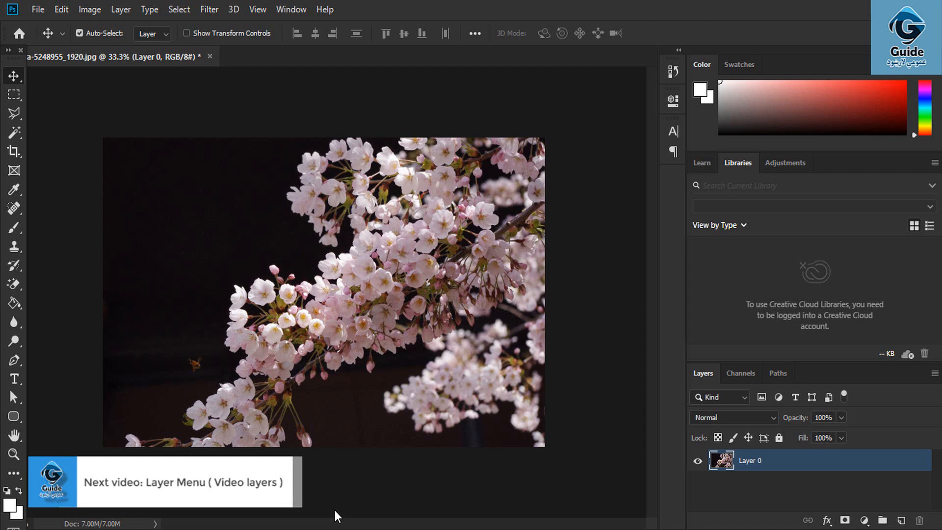
left_click(120, 10)
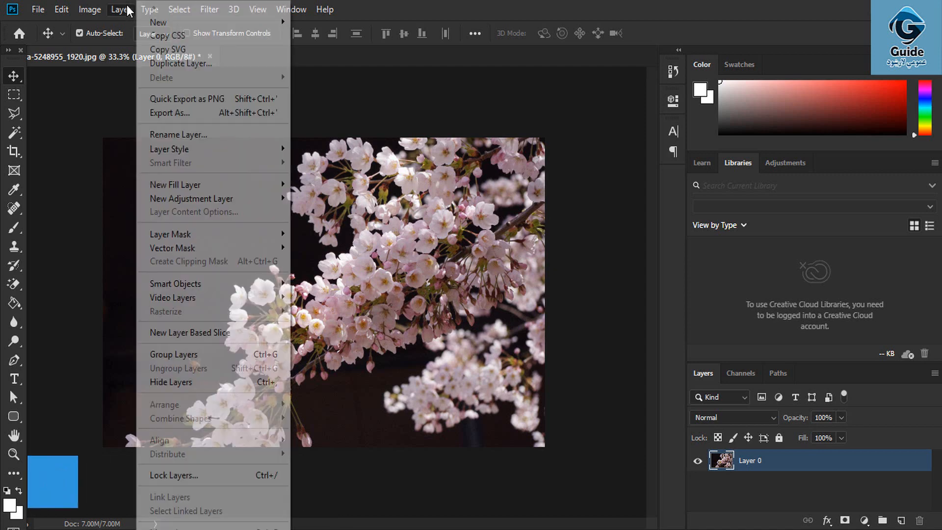
mouse_move(172, 297)
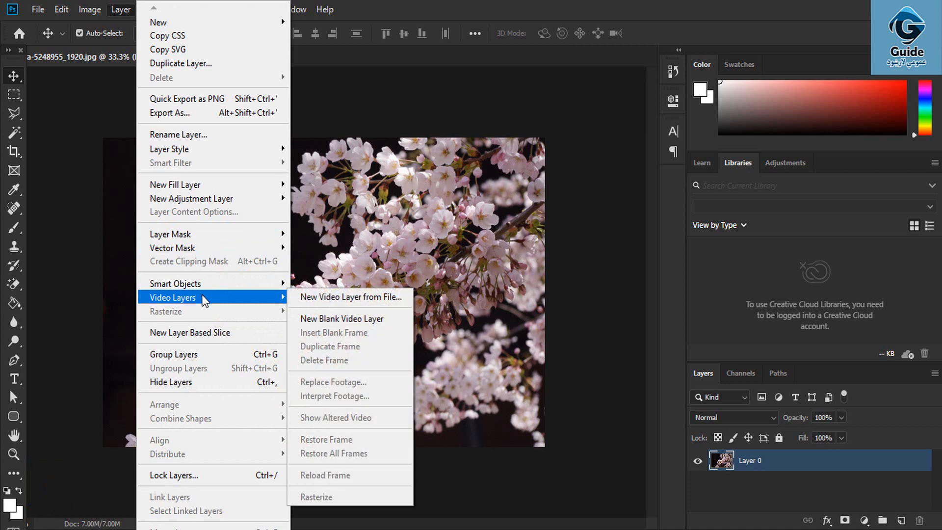